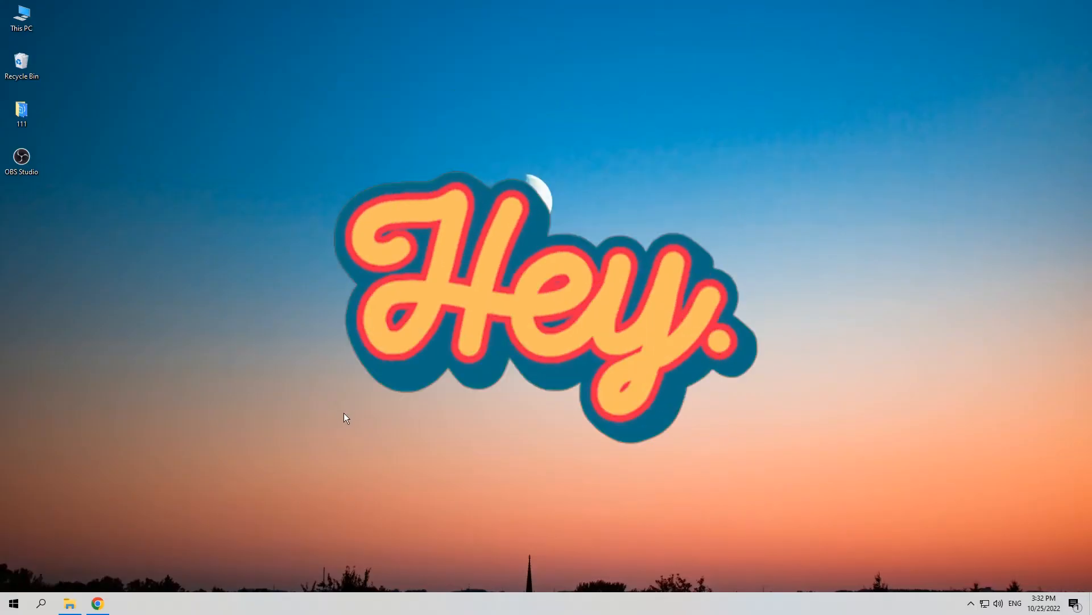
mouse_move(339, 412)
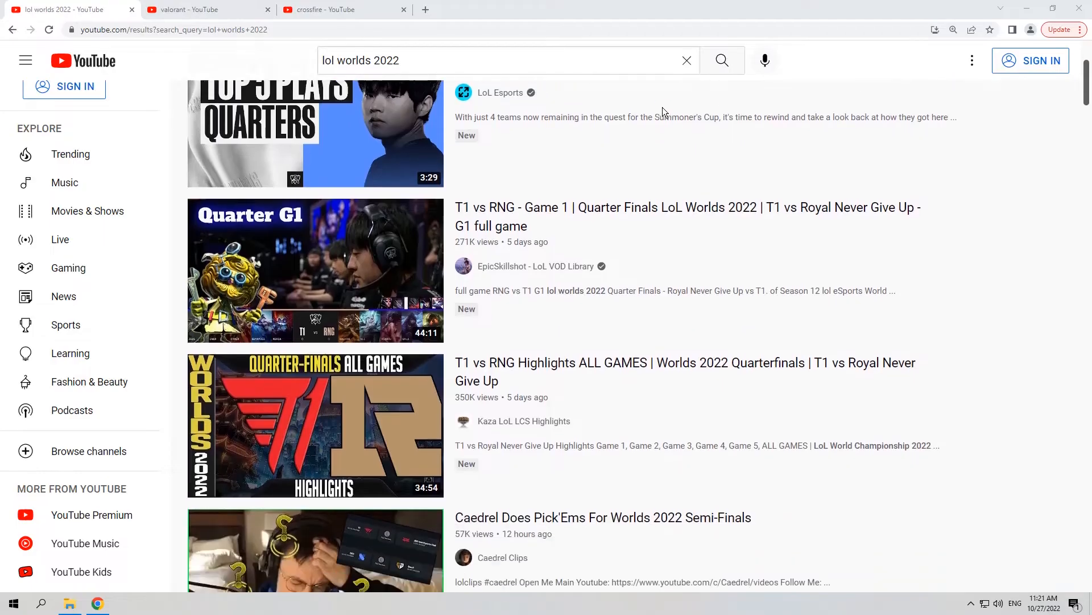
- Scroll through the crossfire search results, then briefly show and hide the Spider Solitaire window
scroll("down", 3)
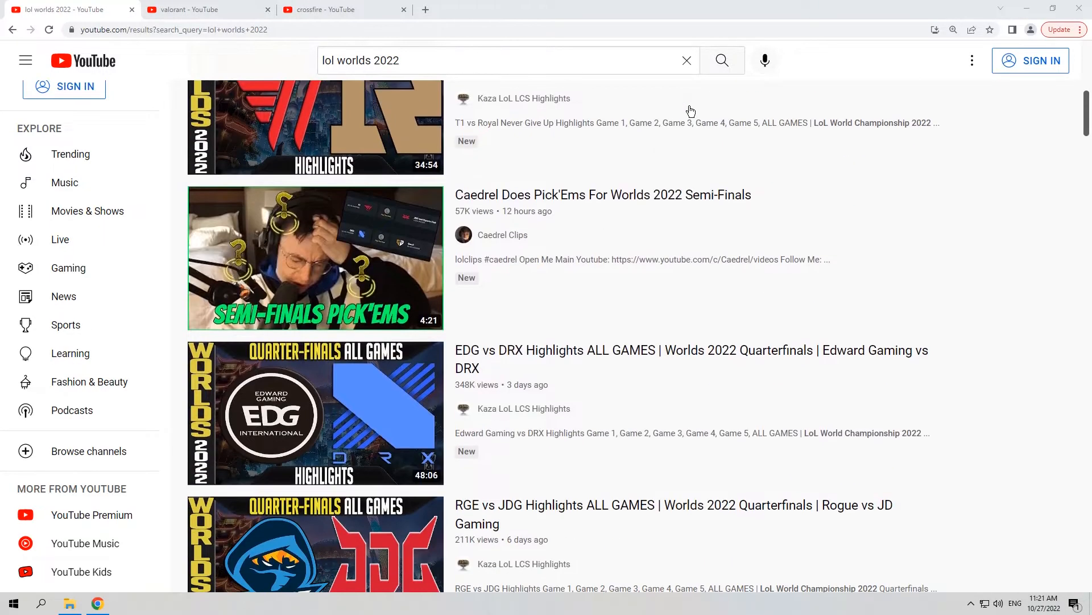
scroll("down", 3)
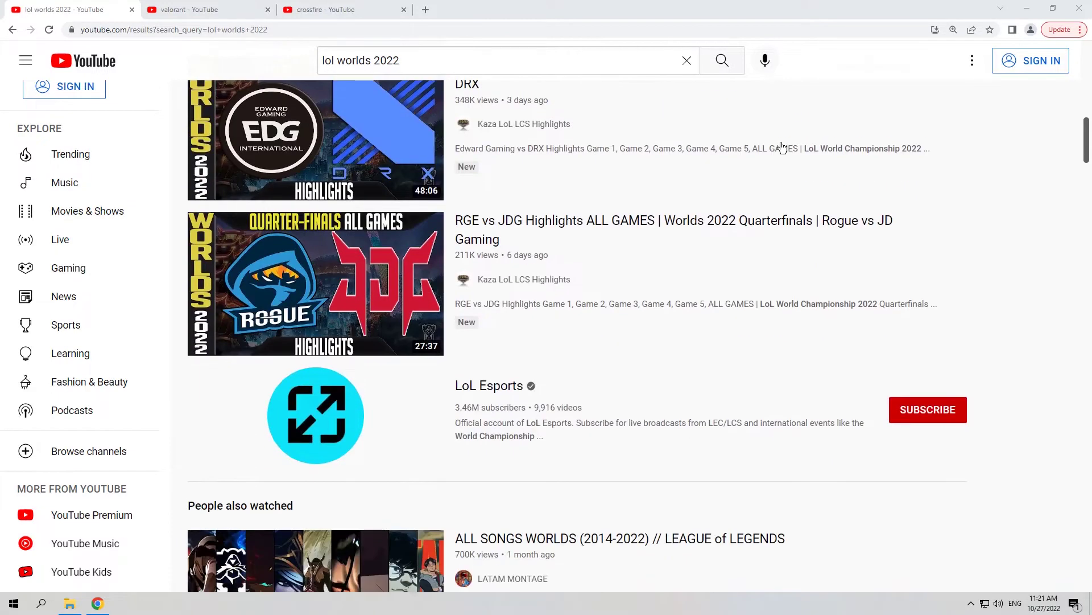
scroll("down", 3)
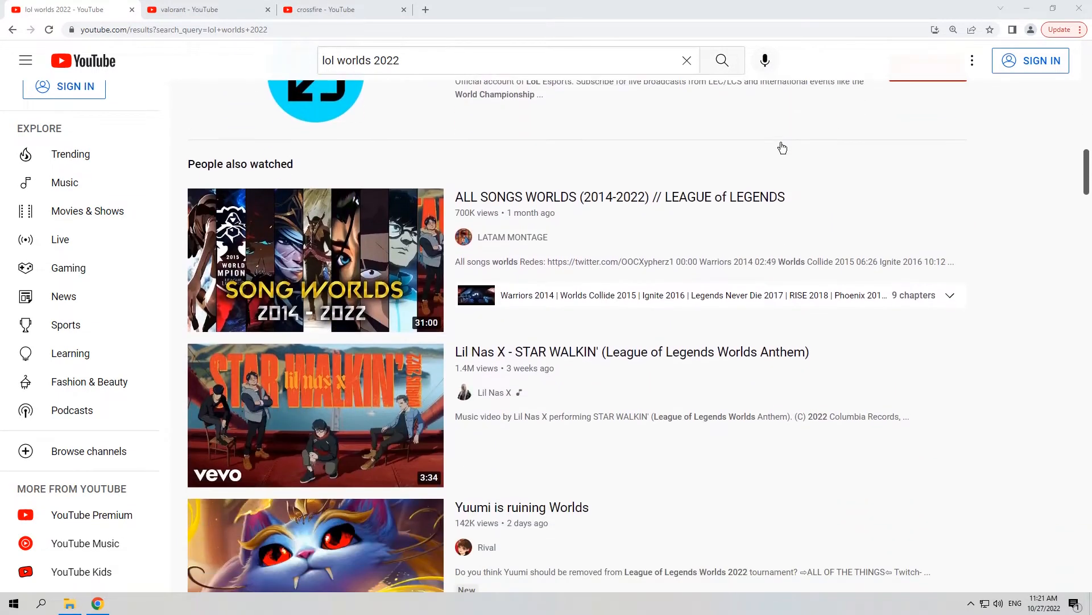
scroll("down", 3)
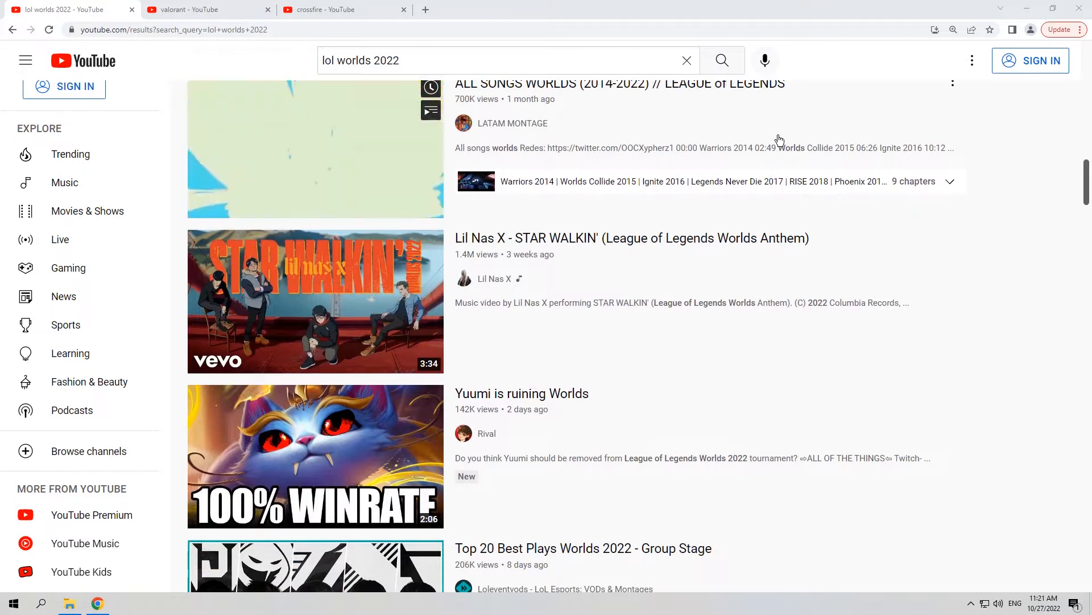
left_click(336, 9)
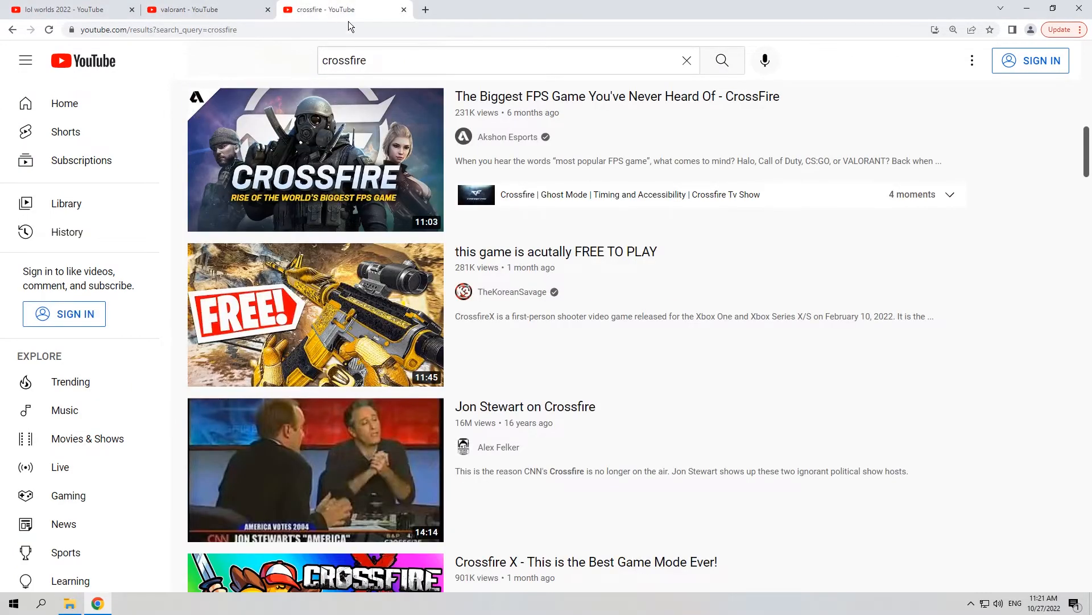
mouse_move(179, 266)
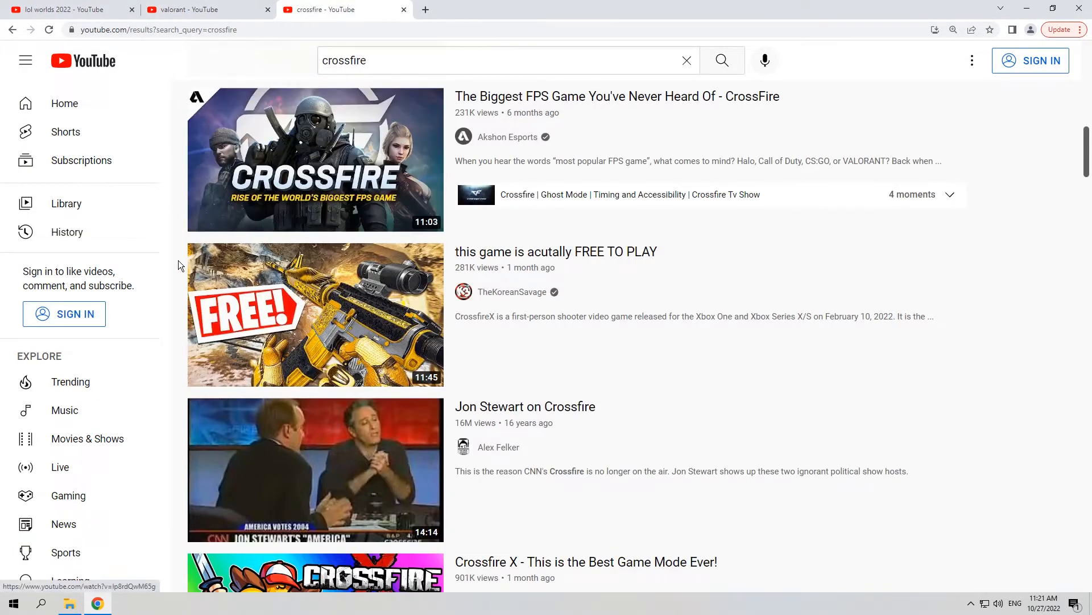
scroll("down", 3)
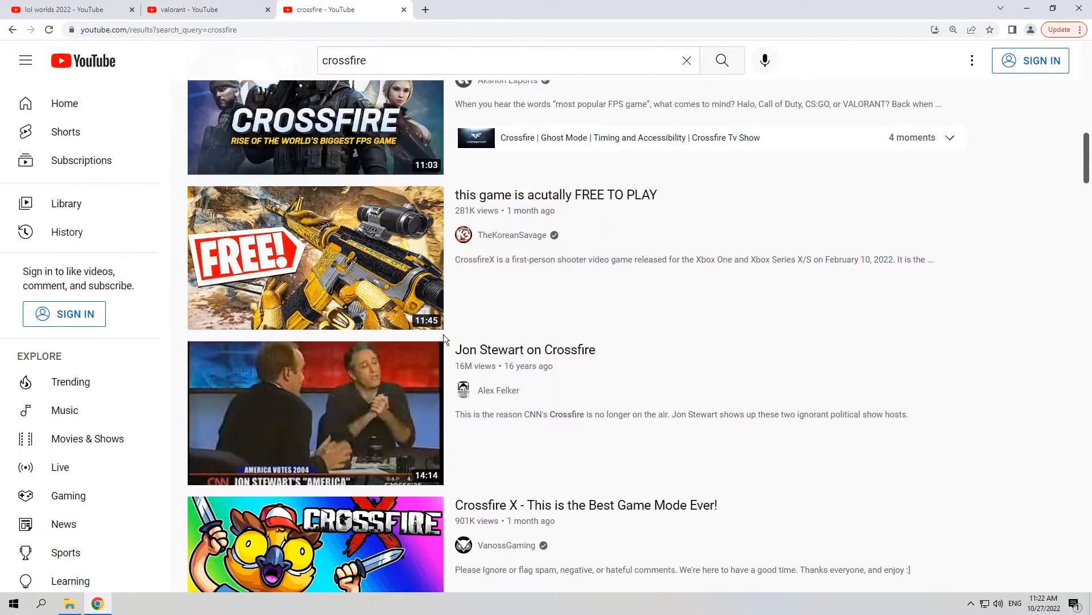
scroll("down", 3)
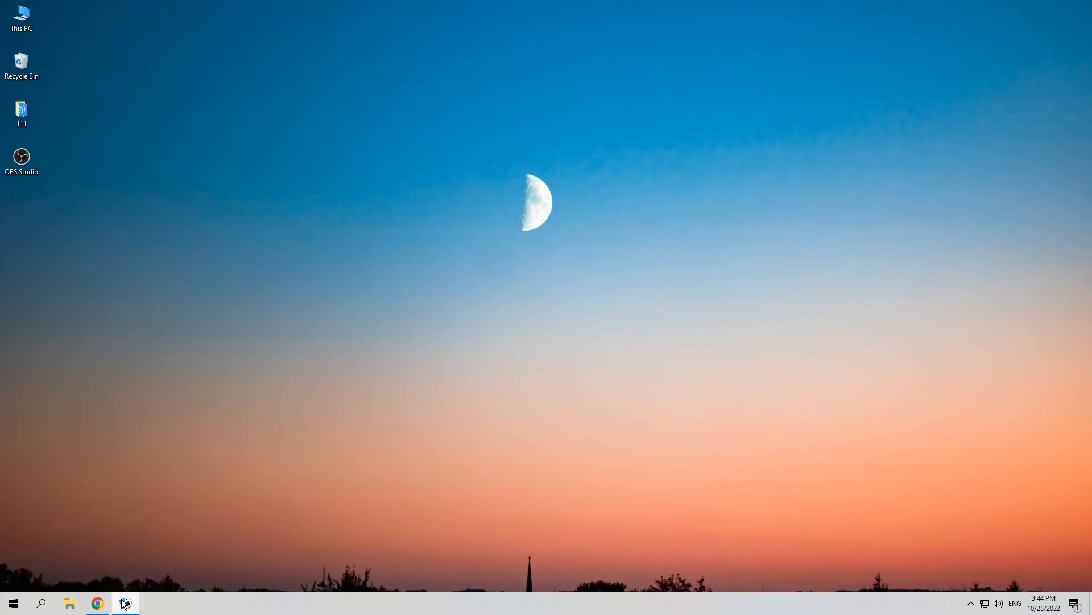
left_click(125, 603)
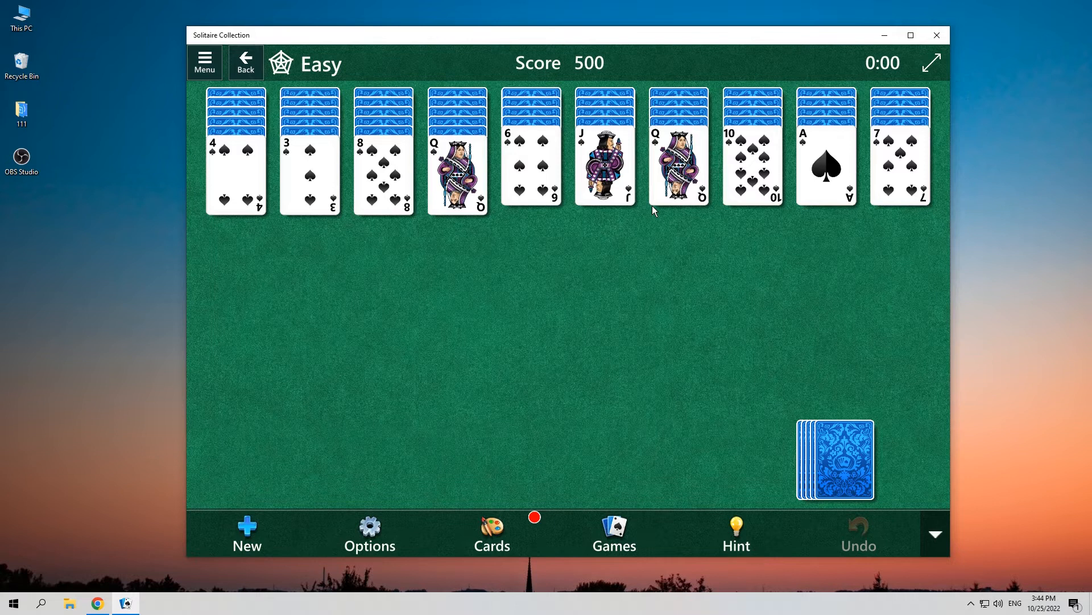
left_click(937, 34)
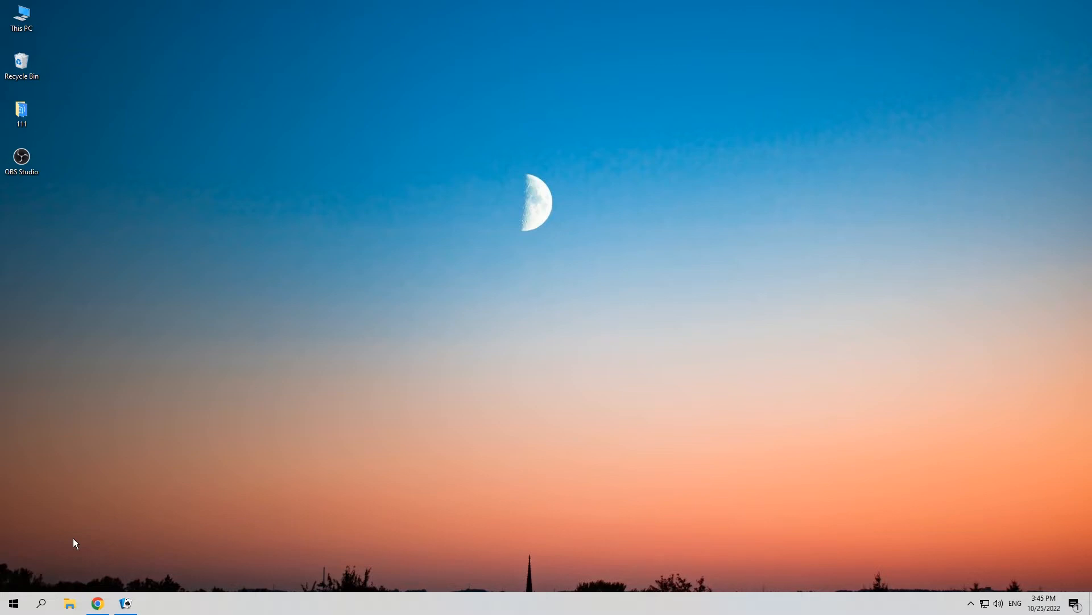
- From Start, reach Windows Settings' Gaming section and its Xbox Game Bar page with toggle and shortcuts
left_click(13, 603)
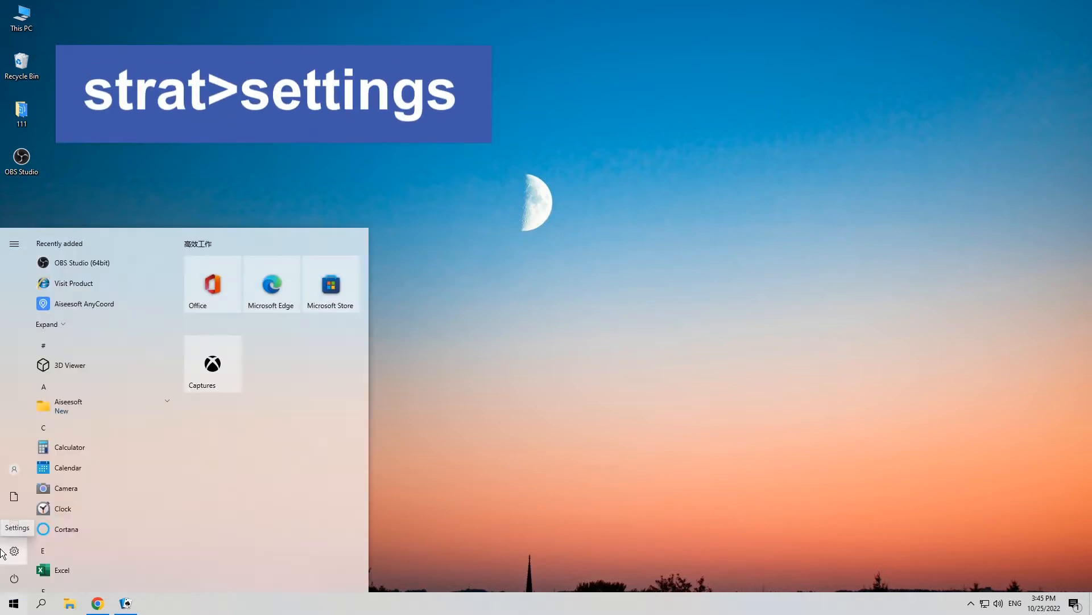
left_click(14, 551)
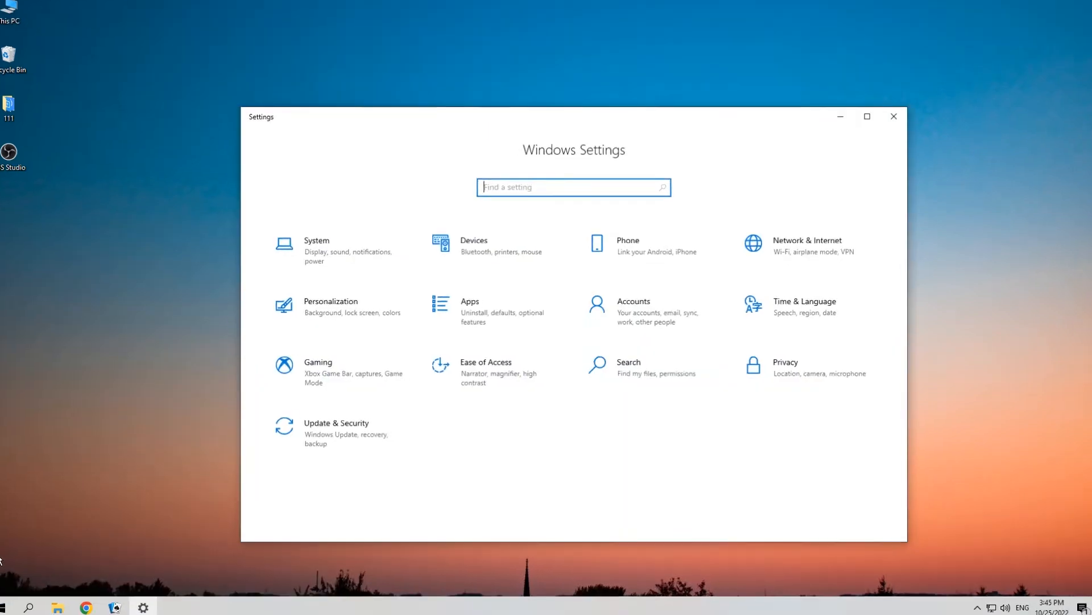
left_click(867, 116)
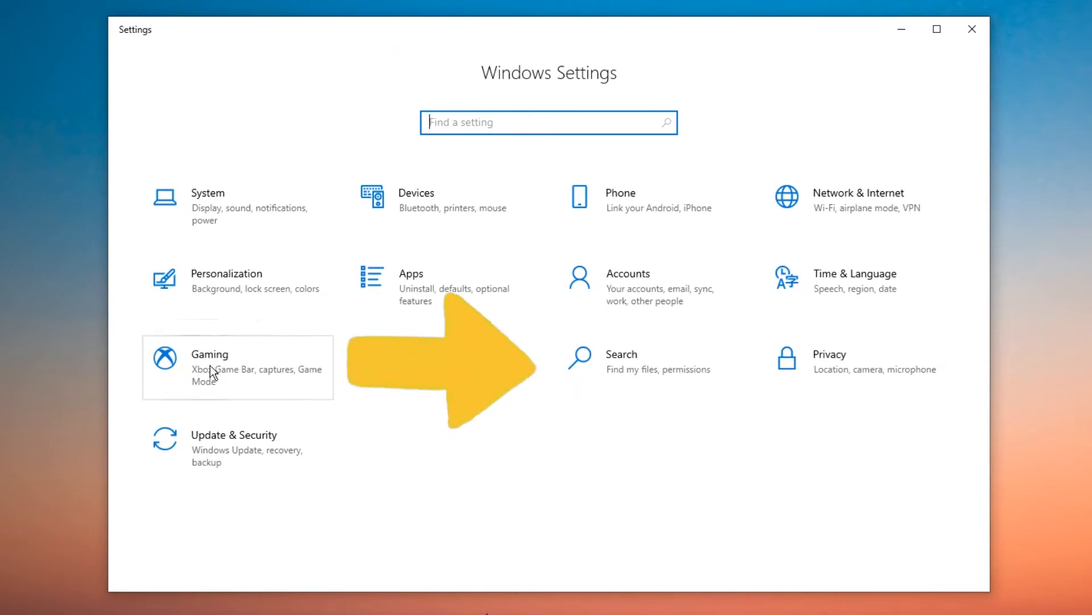
left_click(209, 368)
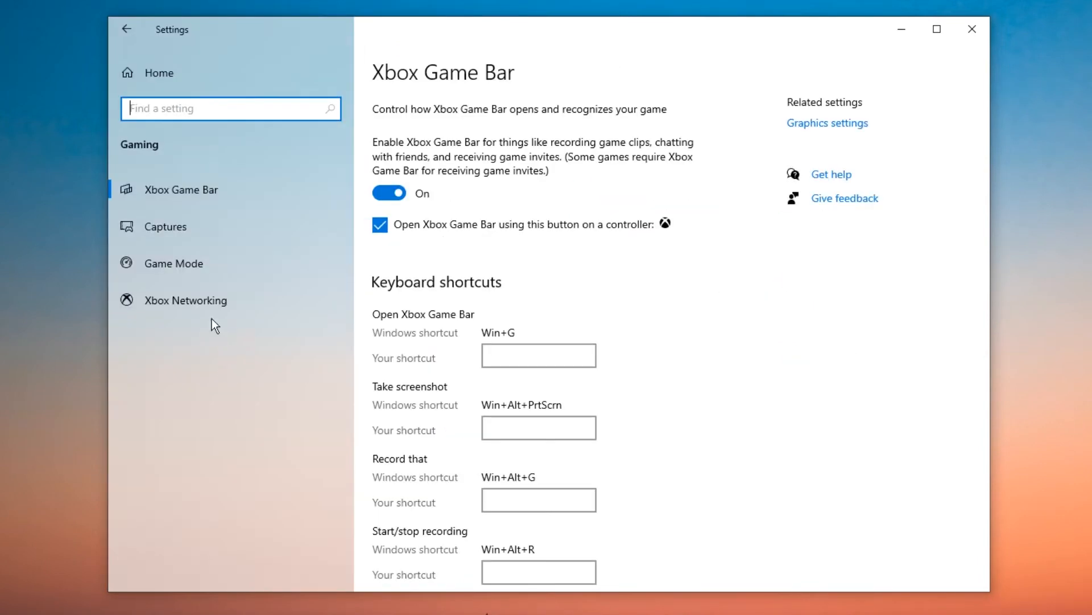
left_click(173, 264)
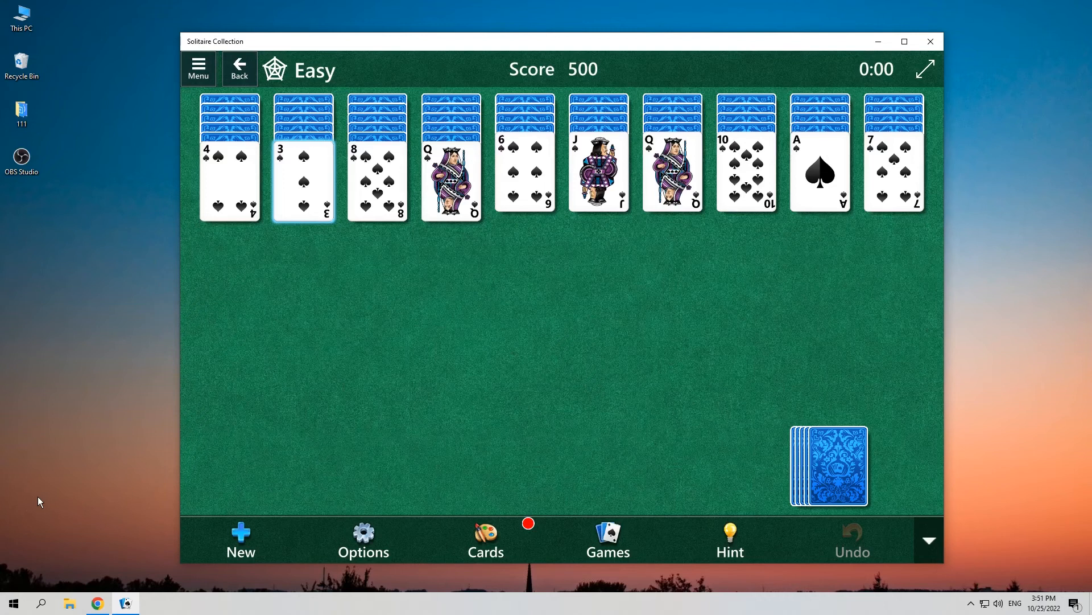
mouse_move(451, 422)
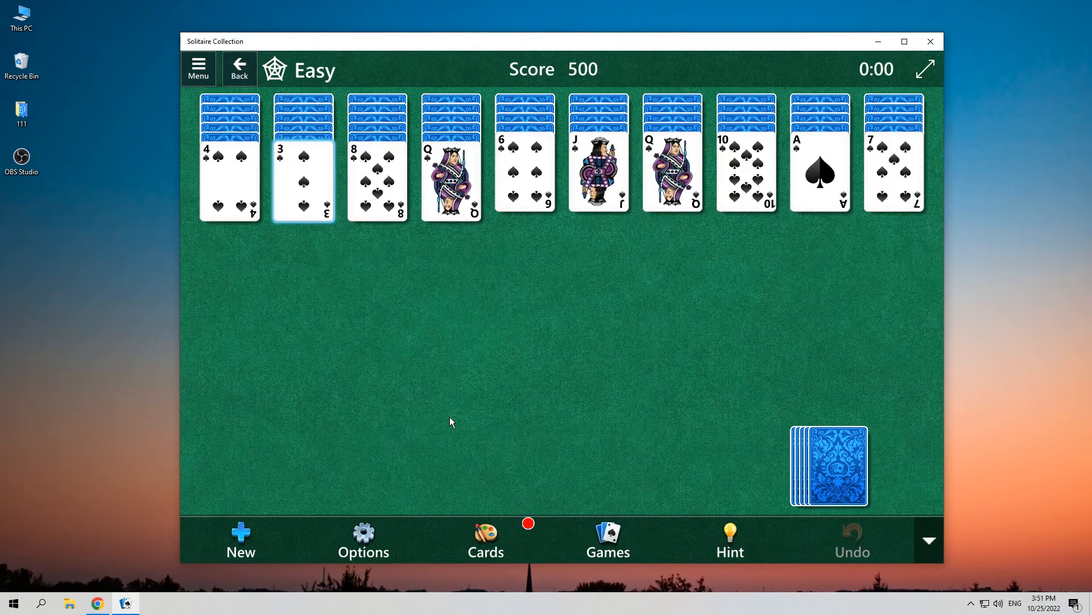
- Summon the Xbox Game Bar overlay (Win+G) on top of the Spider Solitaire deal
key("Win+G")
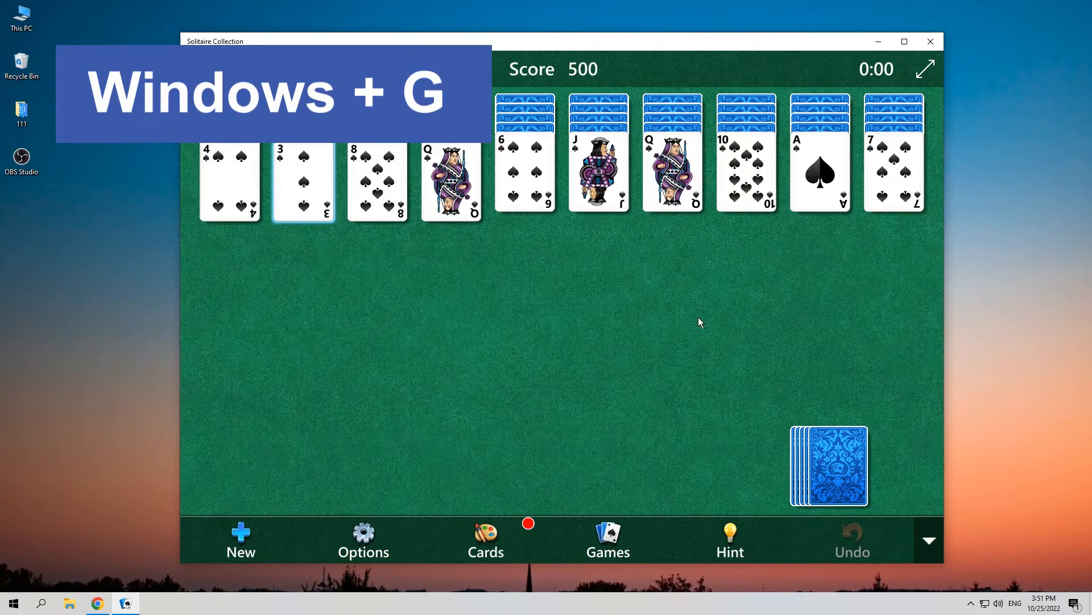
mouse_move(687, 319)
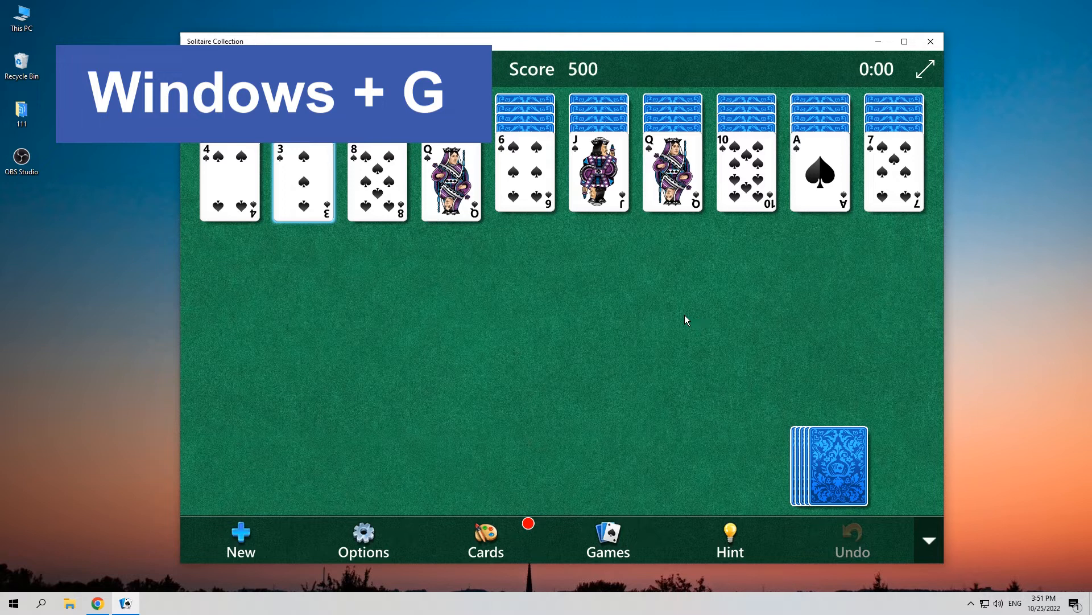
mouse_move(653, 316)
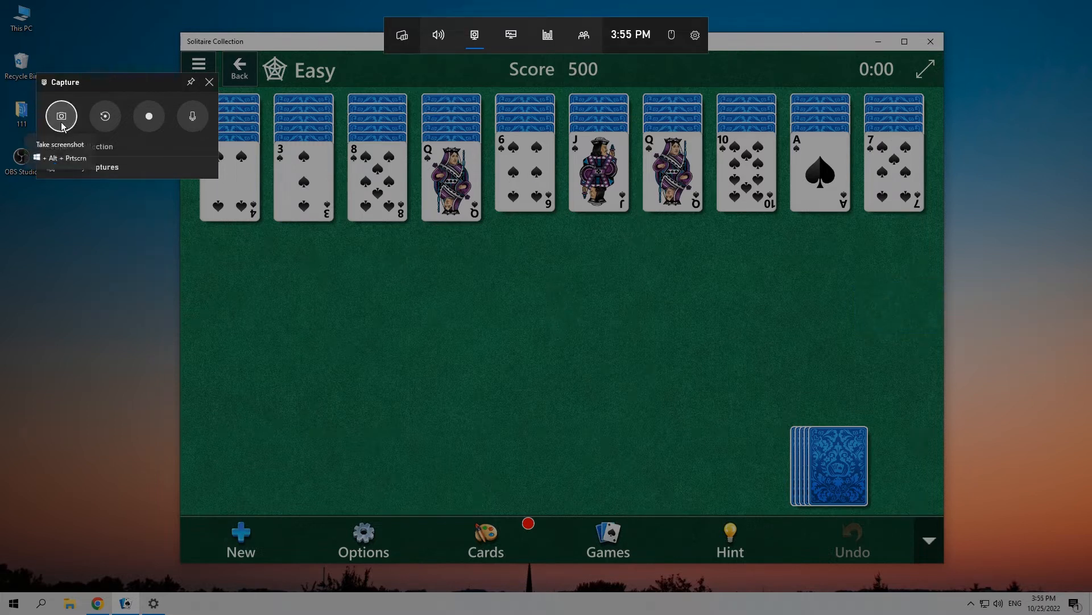
mouse_move(149, 116)
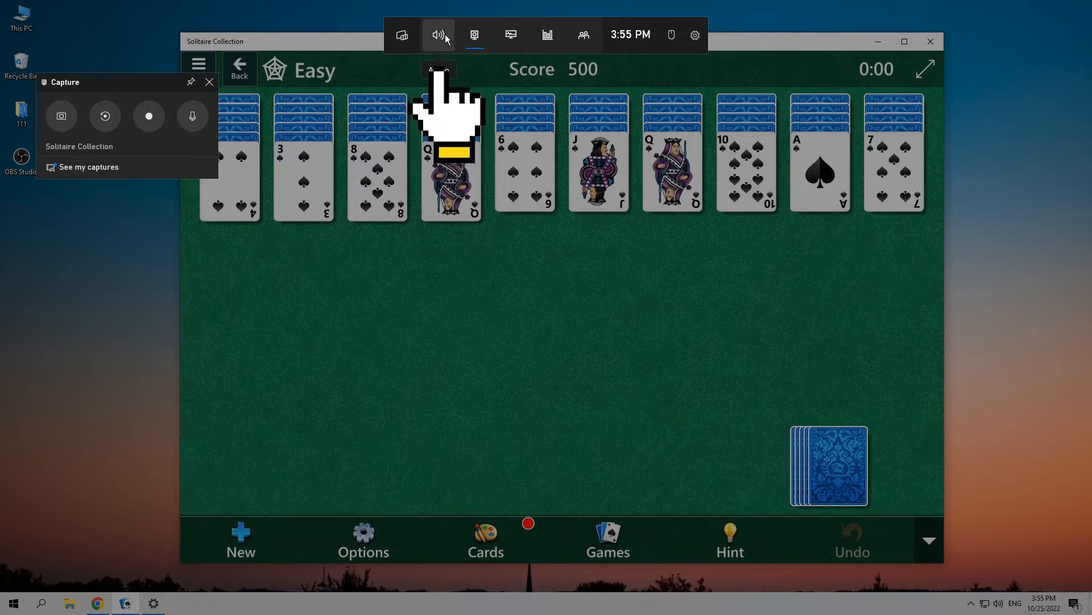
mouse_move(442, 34)
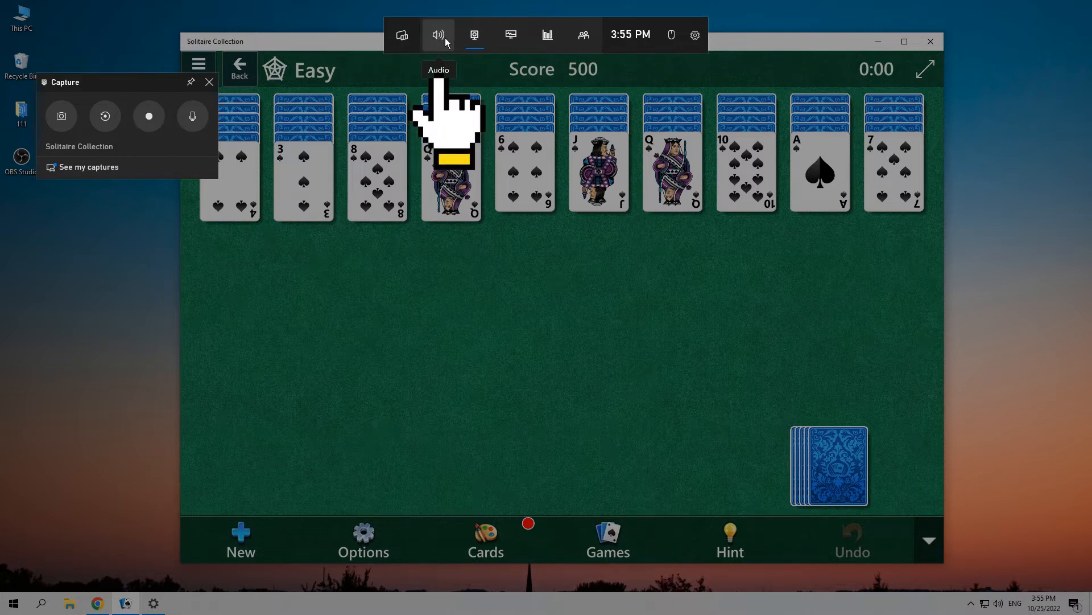
mouse_move(120, 142)
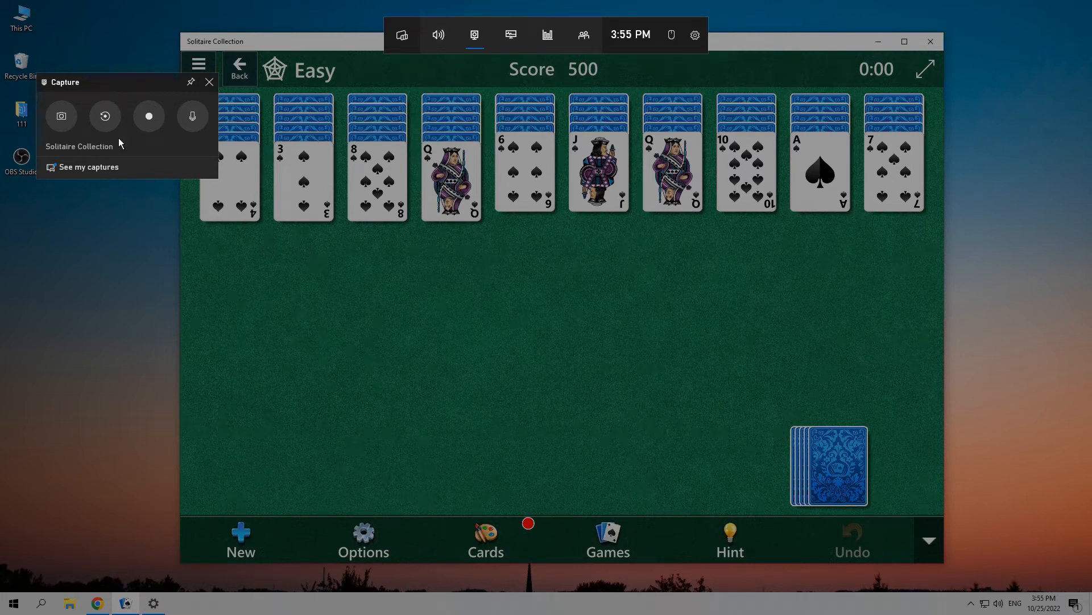
mouse_move(149, 118)
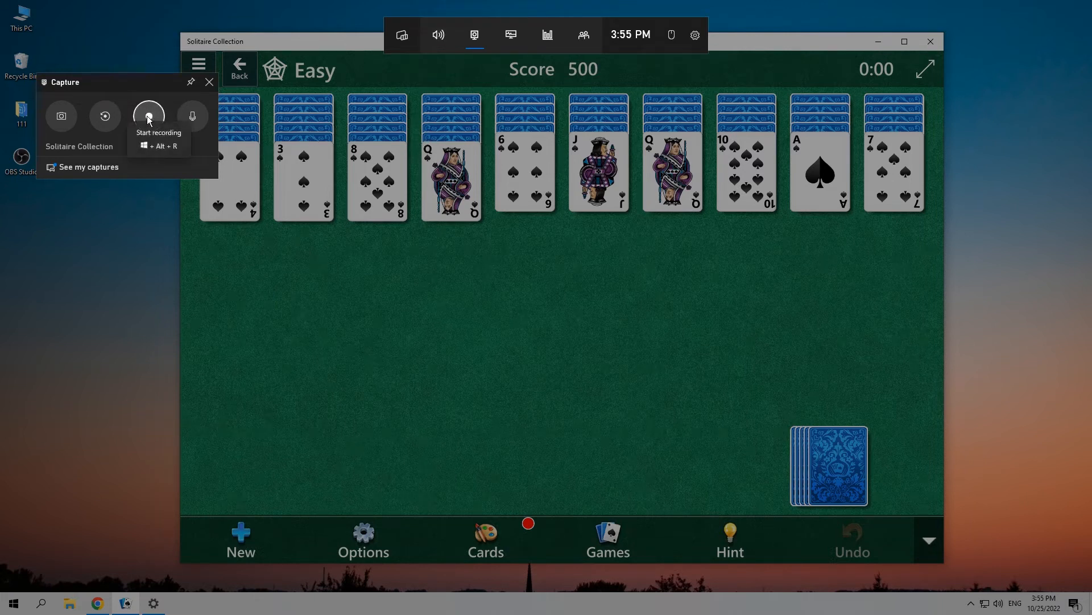
- Record a Game Bar clip of Spider Solitaire, moving the nine-to-six run onto the ten, then stop and save it
left_click(149, 116)
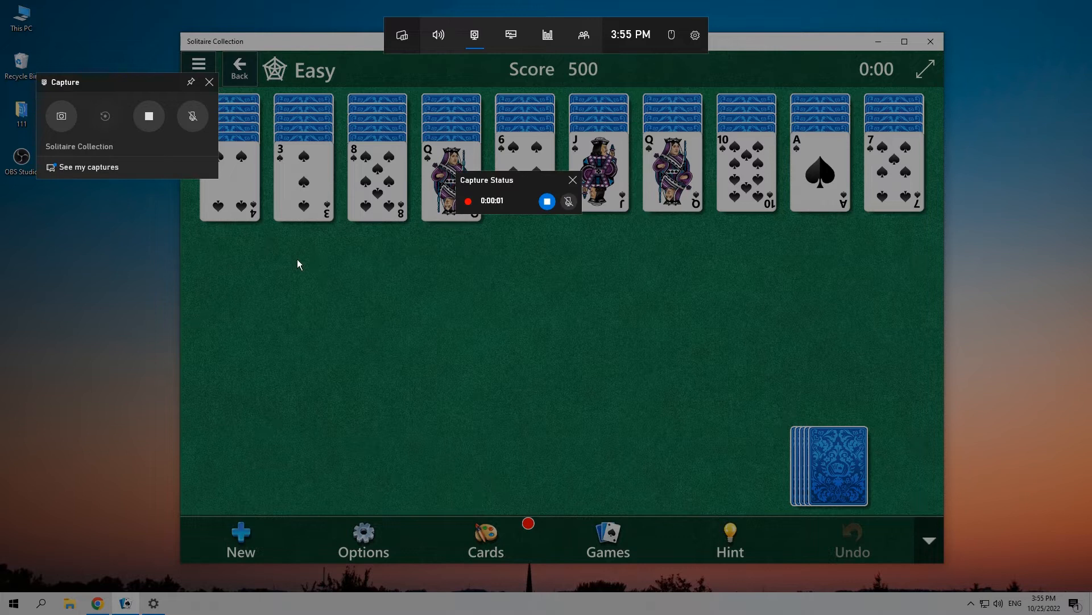
key("Win+Alt+G")
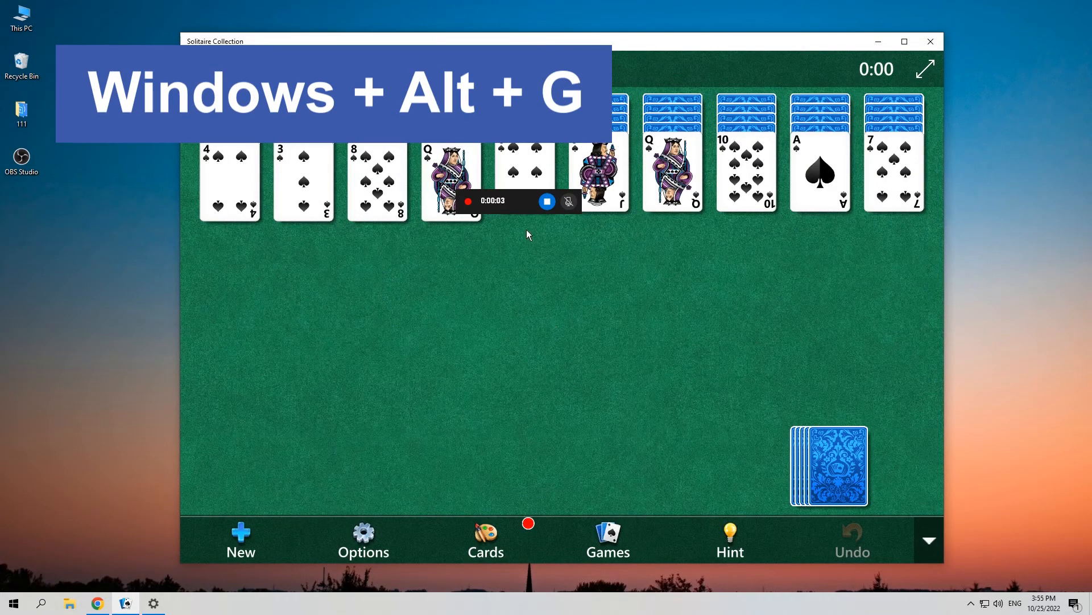
mouse_move(523, 212)
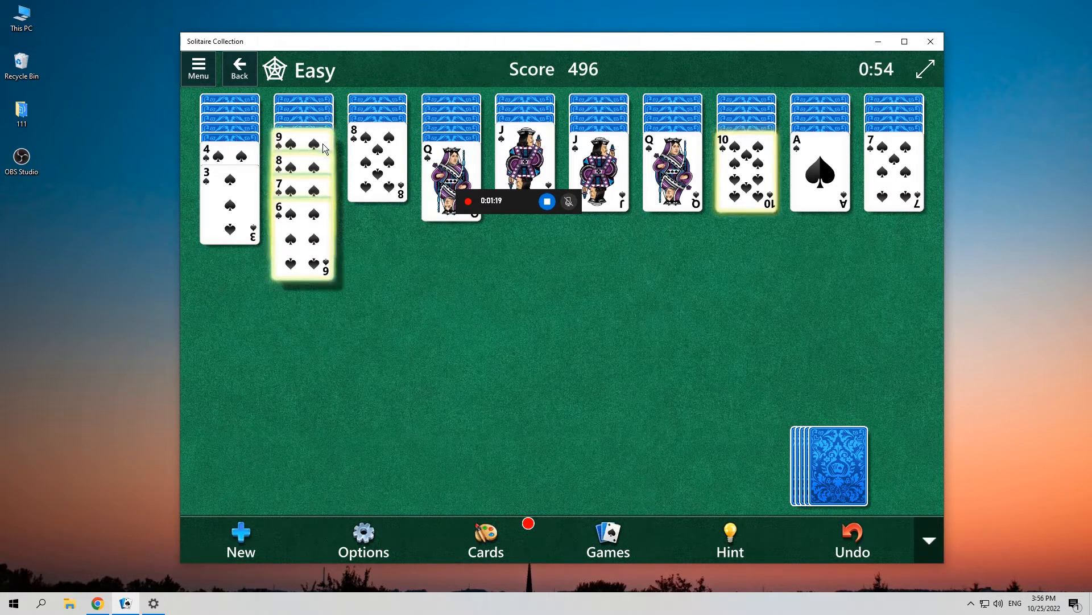
left_click_drag(303, 202, 746, 202)
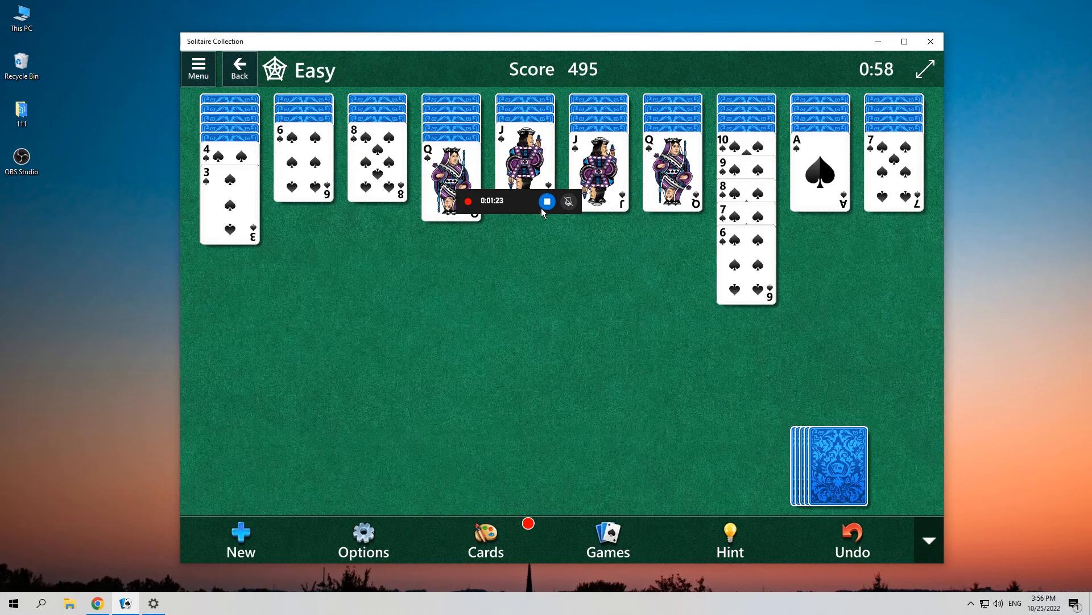
left_click(547, 201)
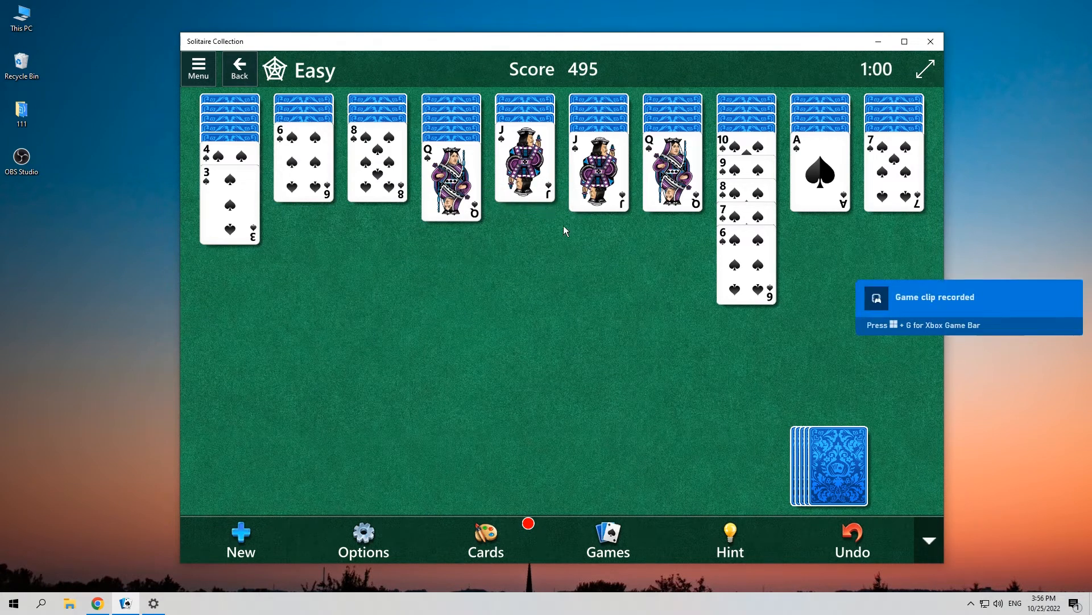
mouse_move(569, 247)
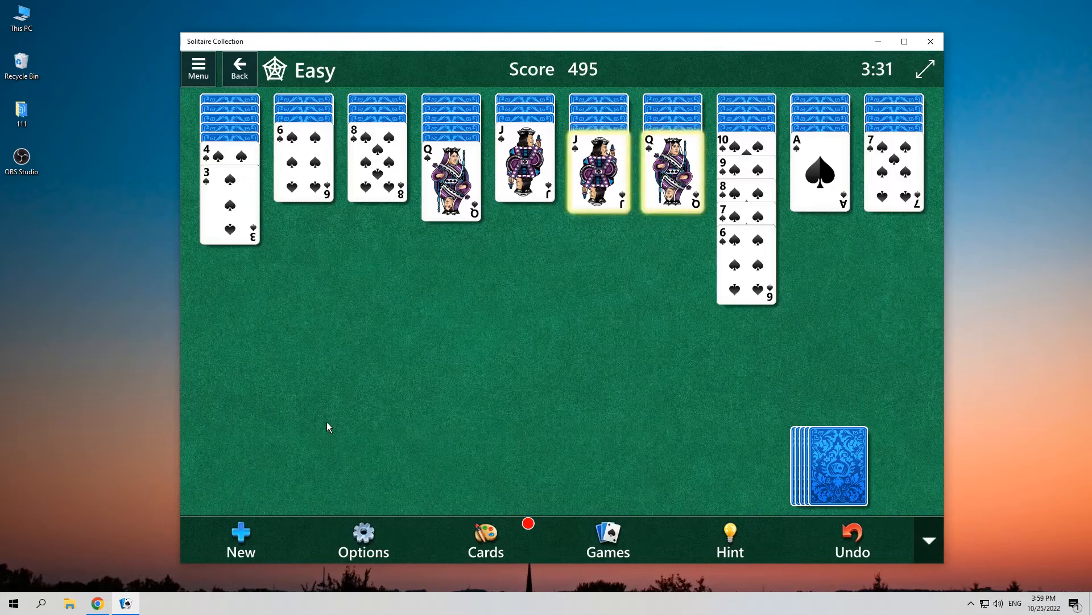
- Reopen the Game Bar overlay (Win+G) and go to See my captures for the recorded clips
key("Win+G")
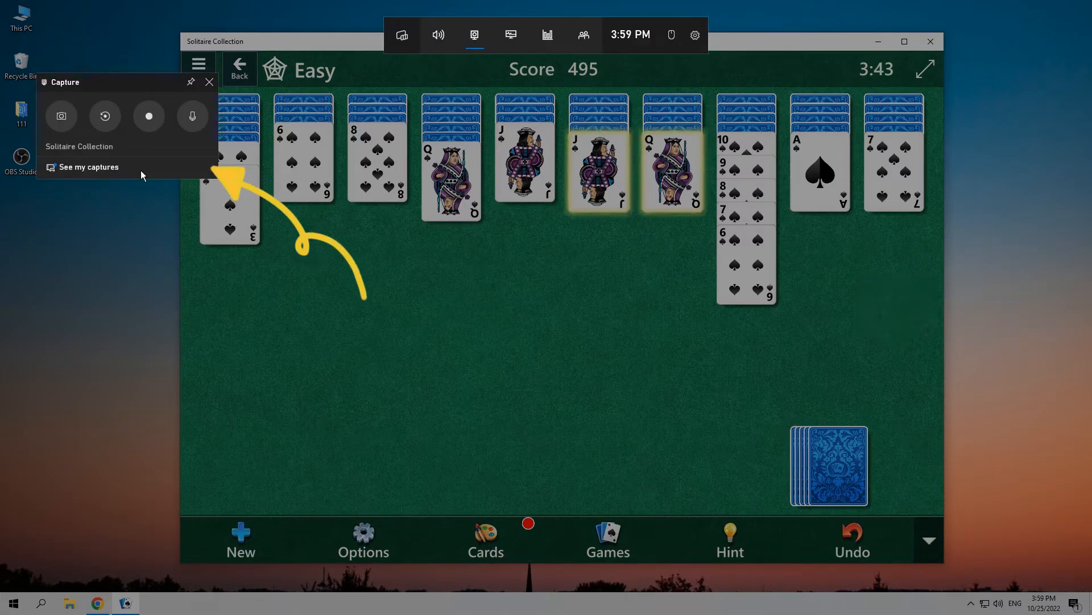
left_click(87, 166)
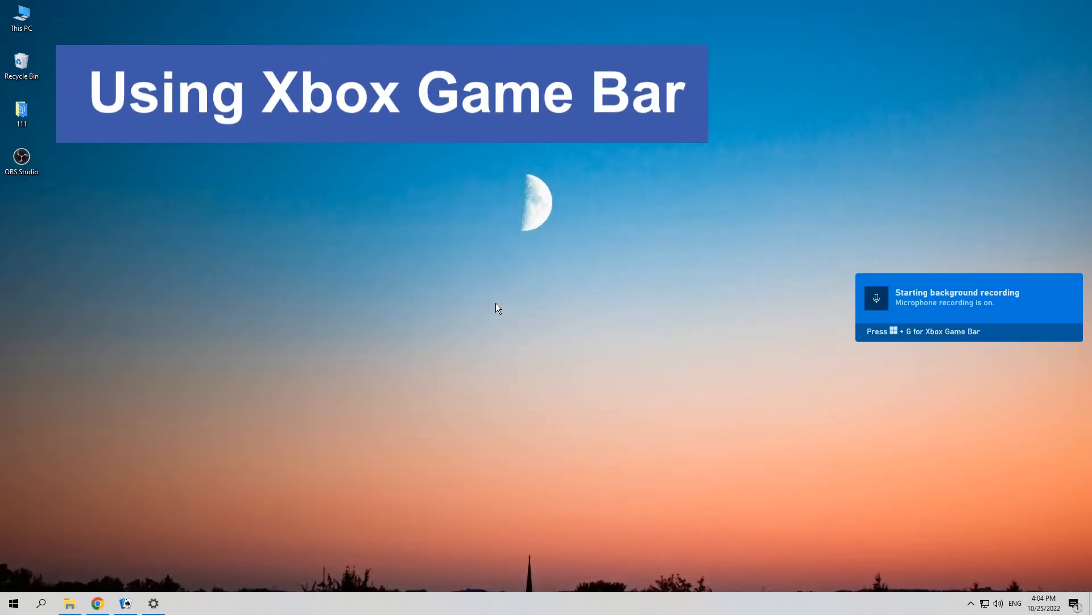
mouse_move(69, 421)
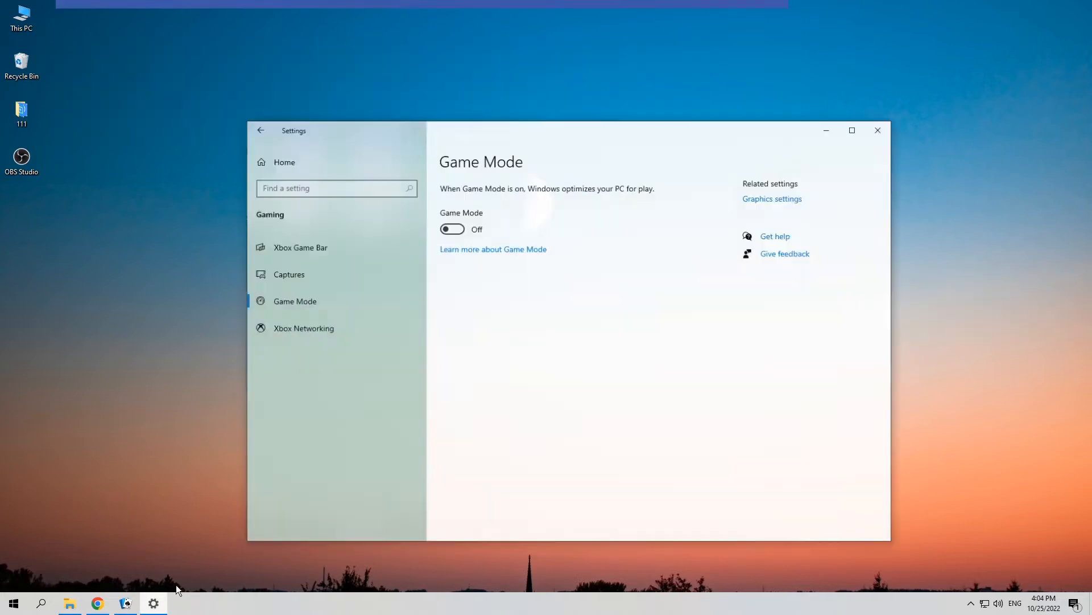
- Start a Game Bar recording of the fresh Solitaire Collection deal from the Capture widget
left_click(879, 130)
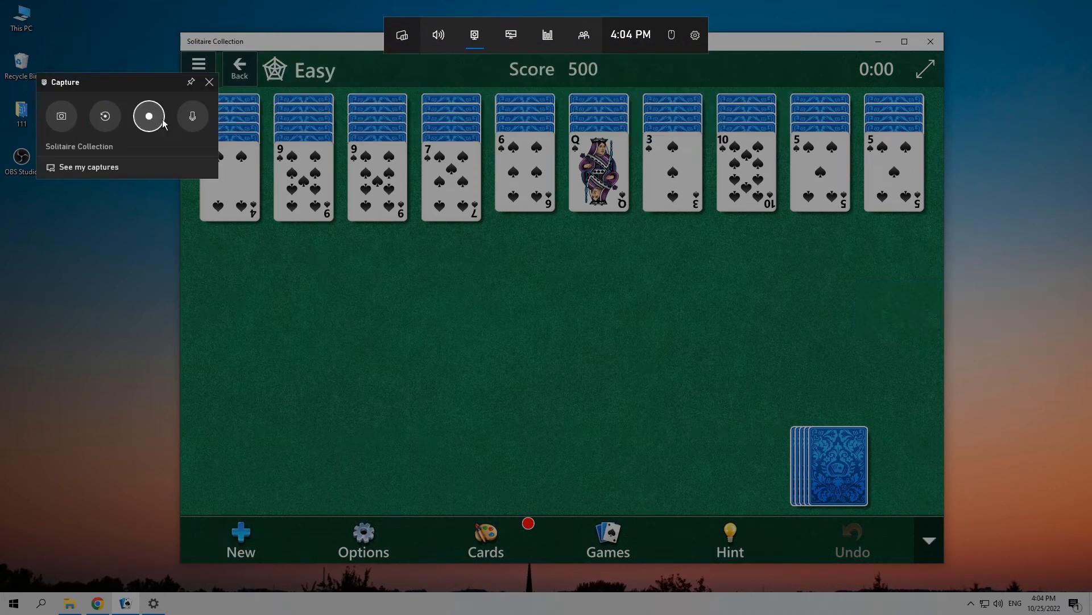
left_click(149, 116)
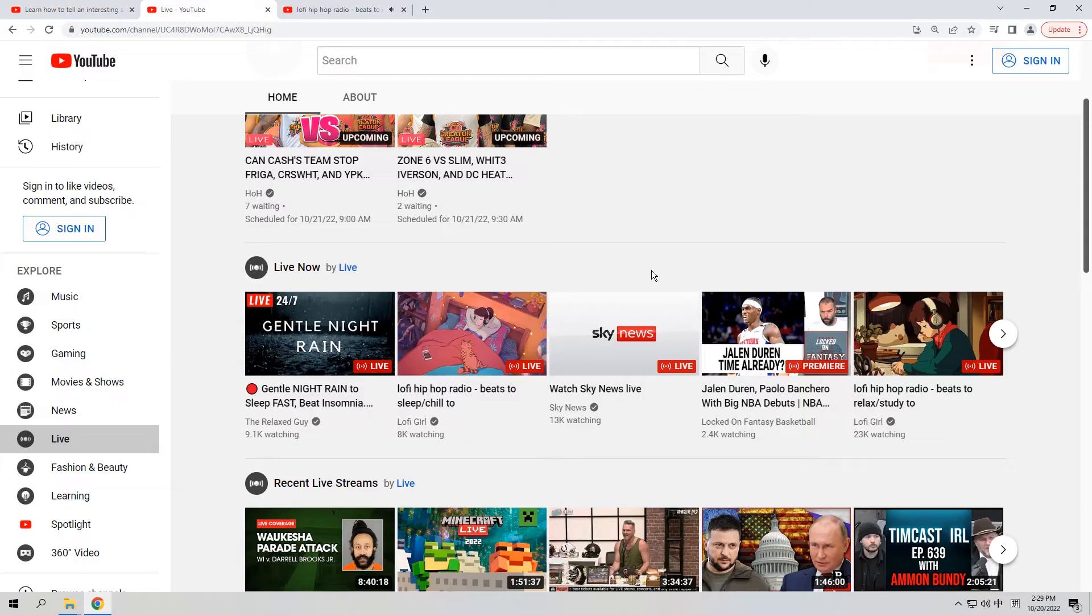
scroll("down", 3)
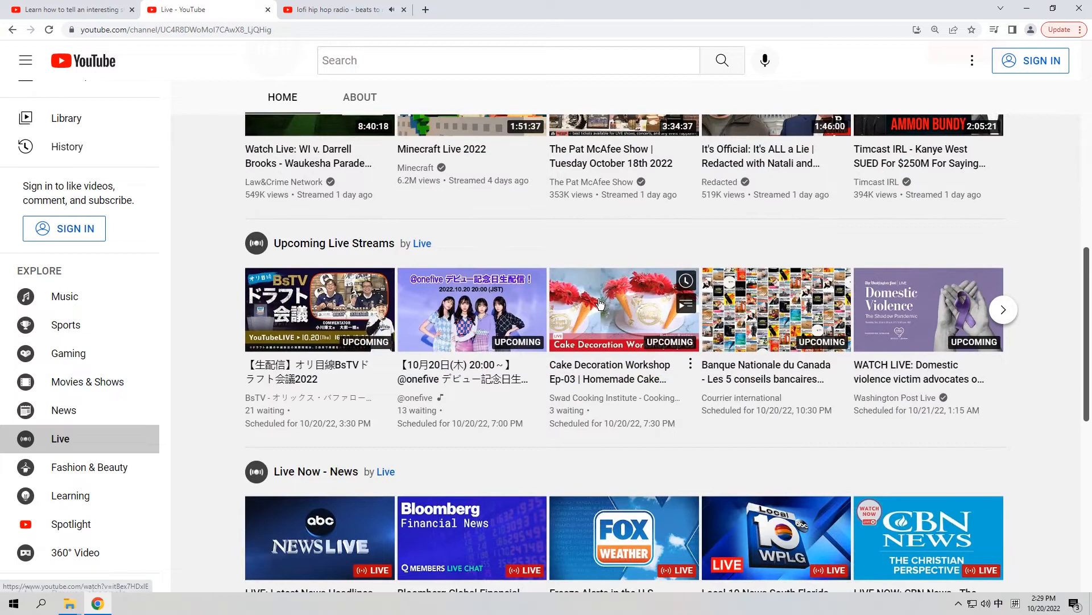
scroll("down", 3)
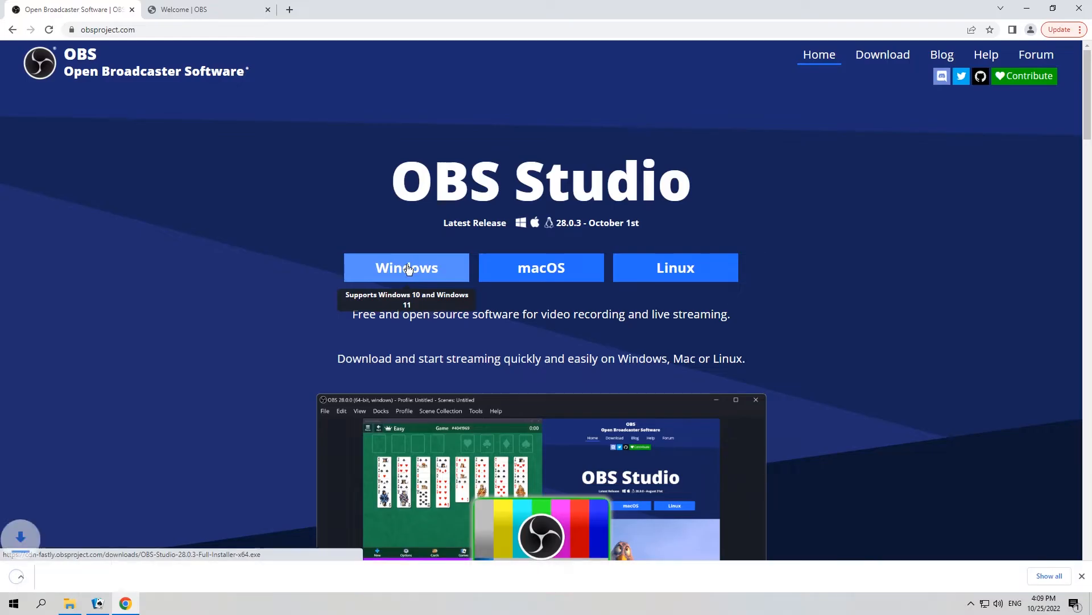
- Download the Windows version of OBS Studio from obsproject.com
left_click(407, 267)
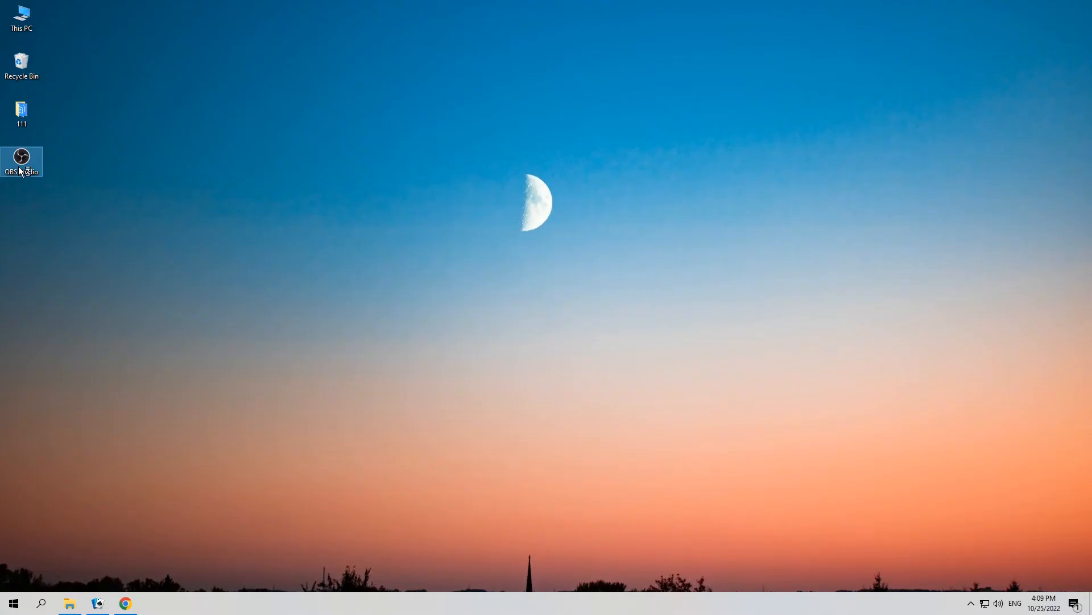
- Launch OBS Studio from the desktop and lower Desktop Audio in the mixer to about -6.3 dB
double_click(20, 155)
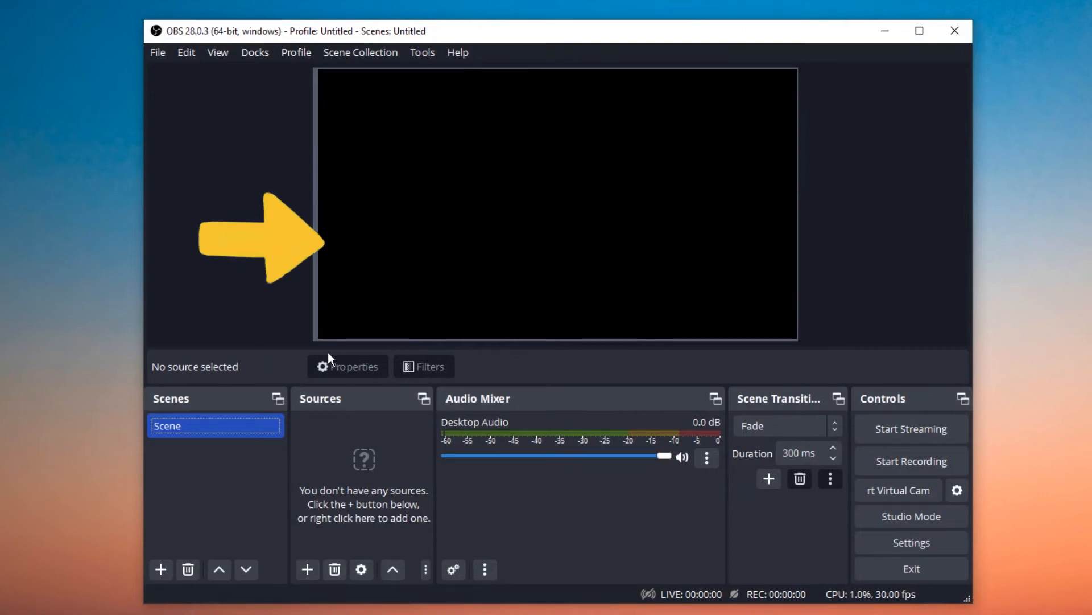
mouse_move(408, 346)
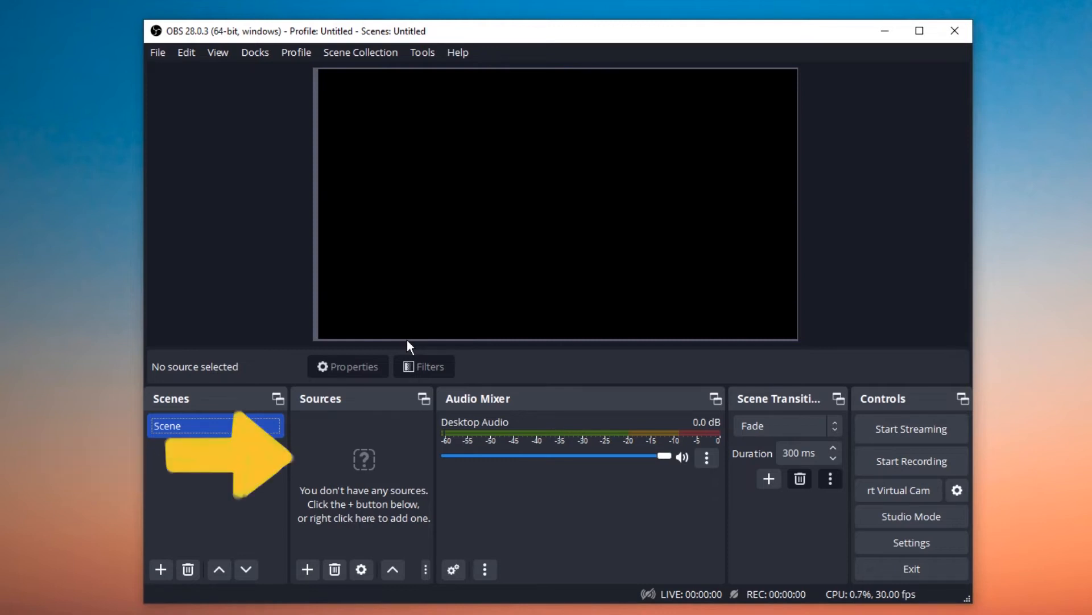
mouse_move(412, 318)
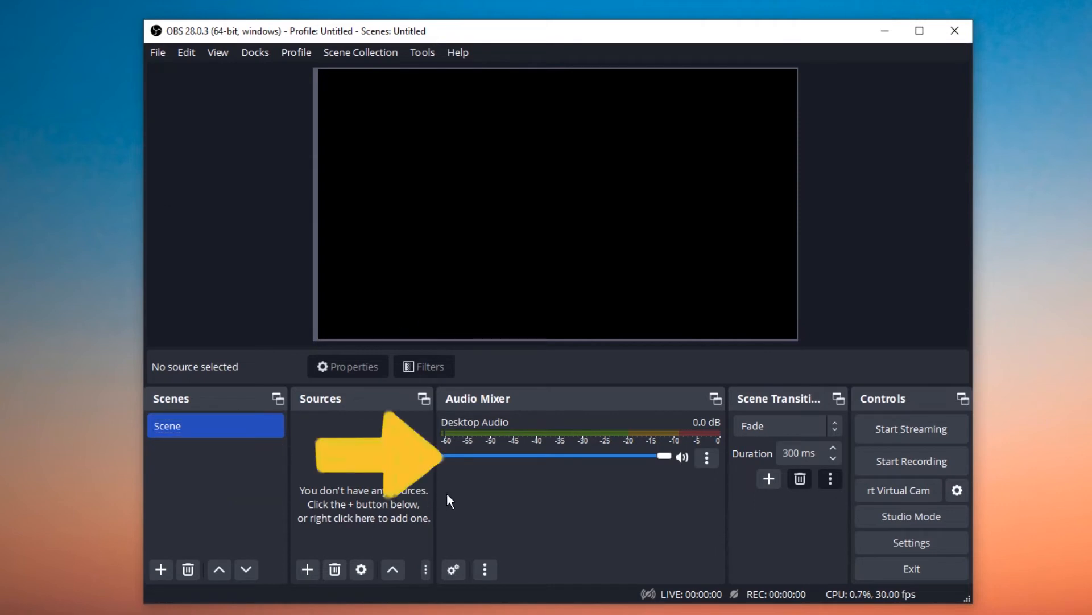
mouse_move(467, 453)
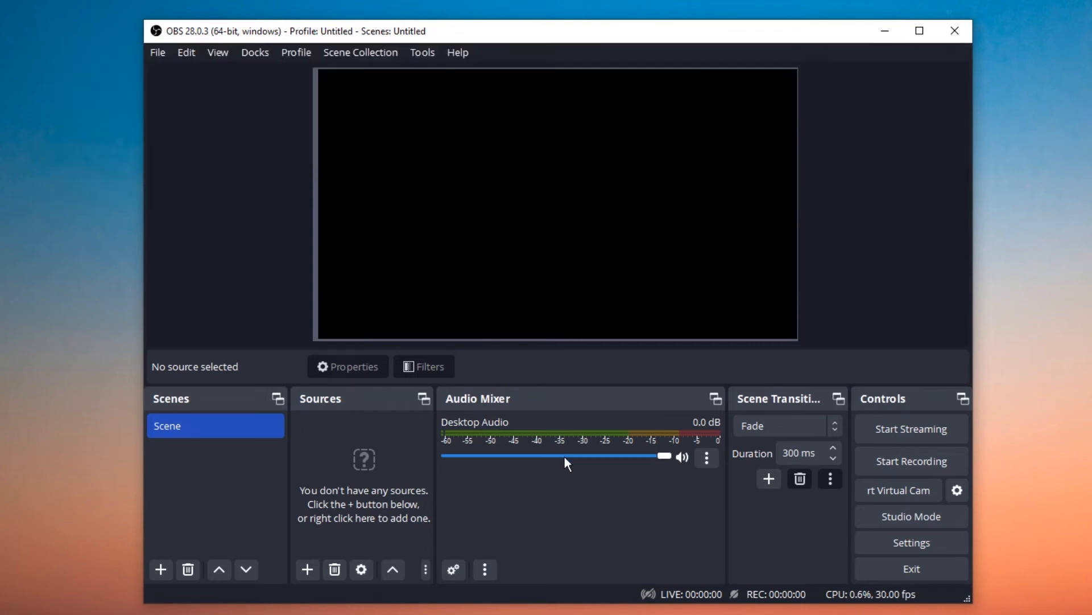
left_click_drag(664, 458, 659, 458)
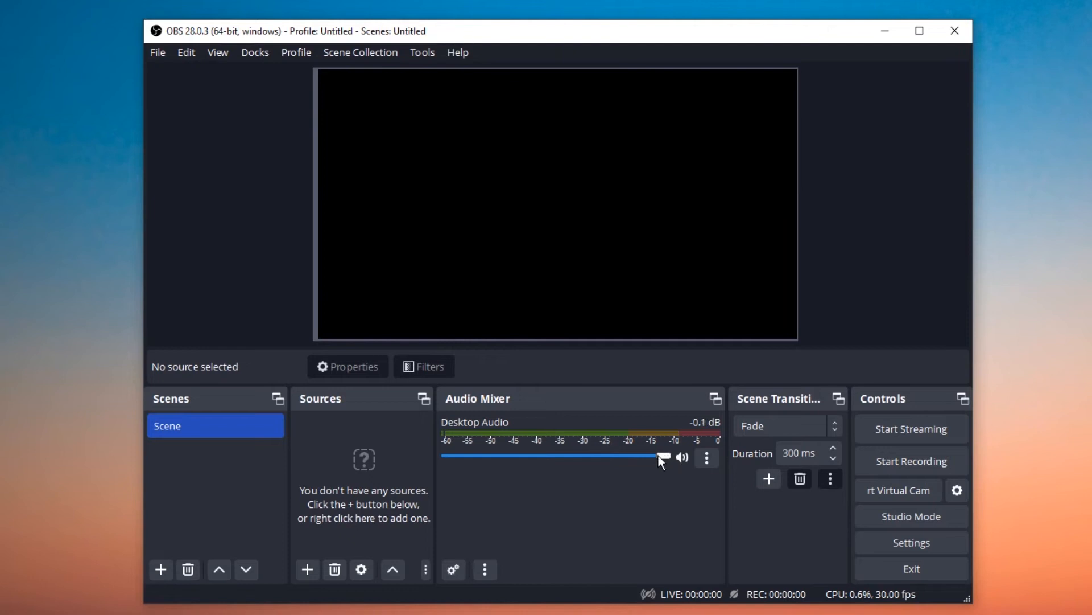
left_click_drag(660, 456, 619, 456)
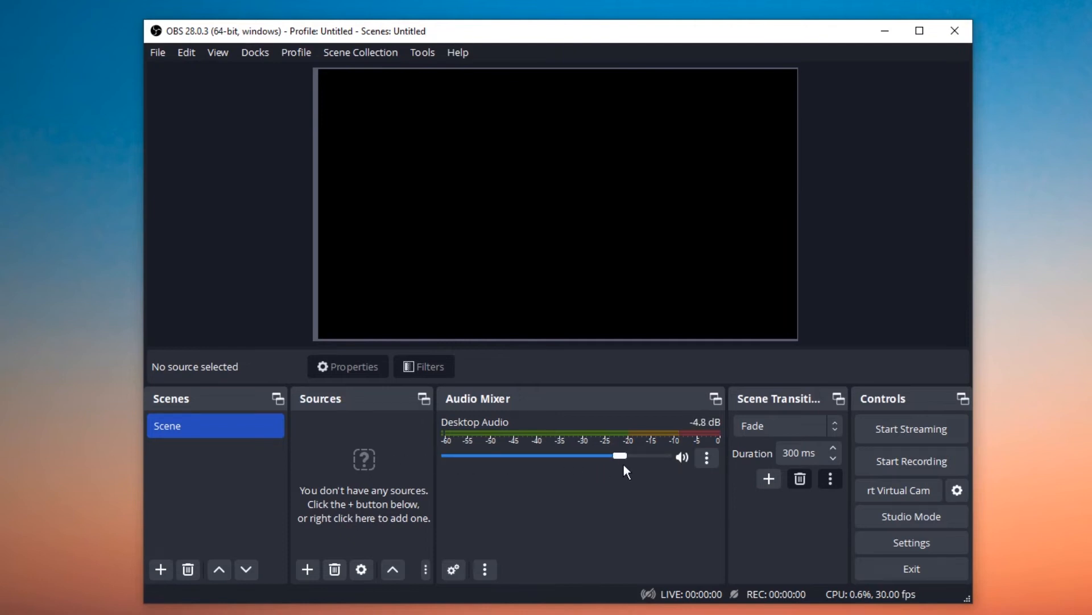
left_click_drag(619, 455, 610, 455)
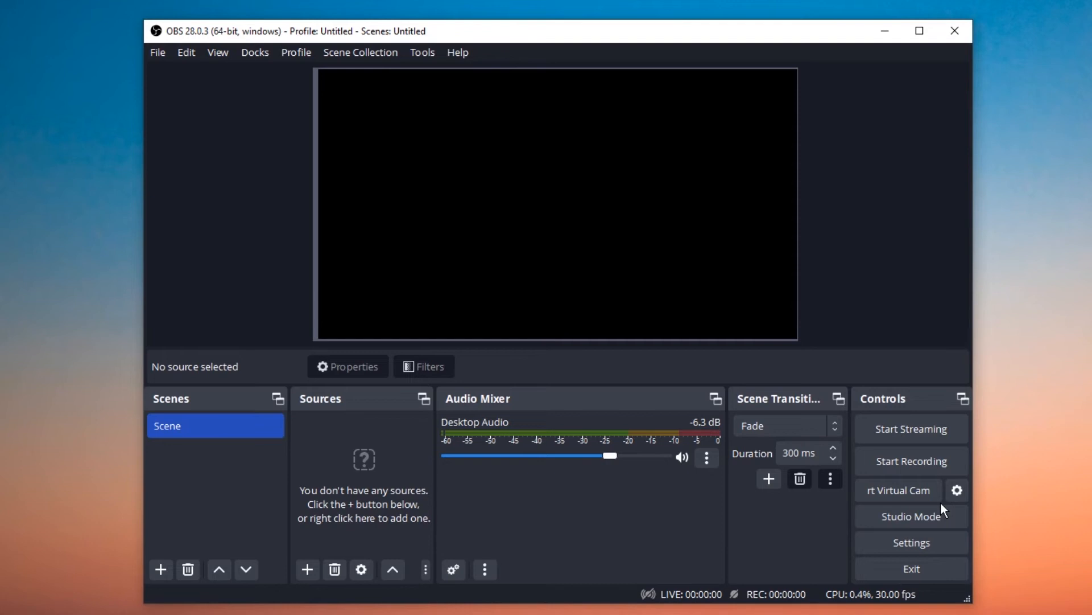
- Bring up OBS Studio's Settings from the File menu
left_click(157, 52)
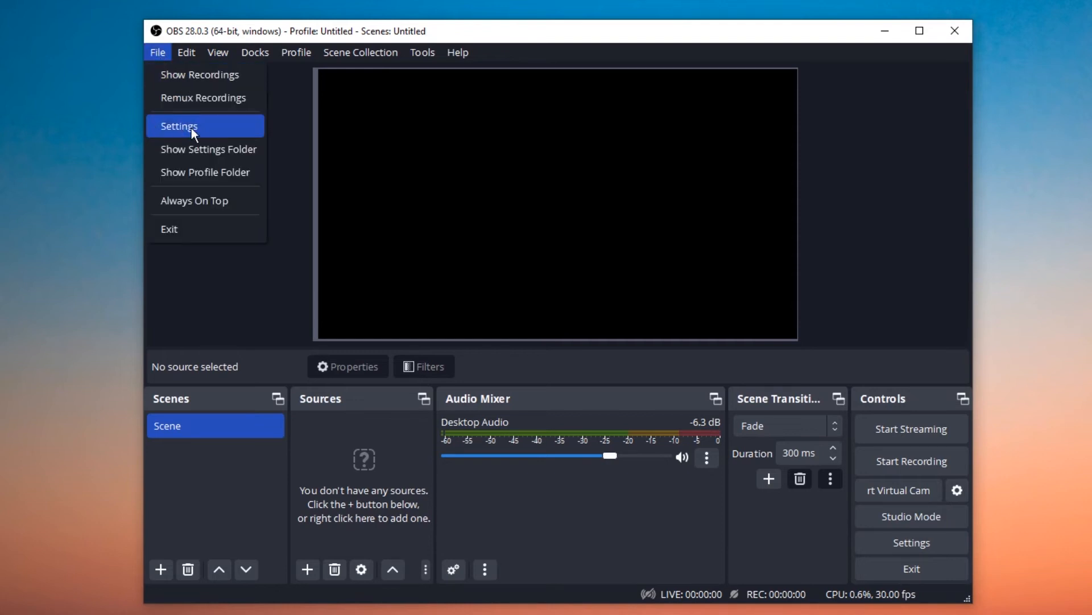
left_click(193, 125)
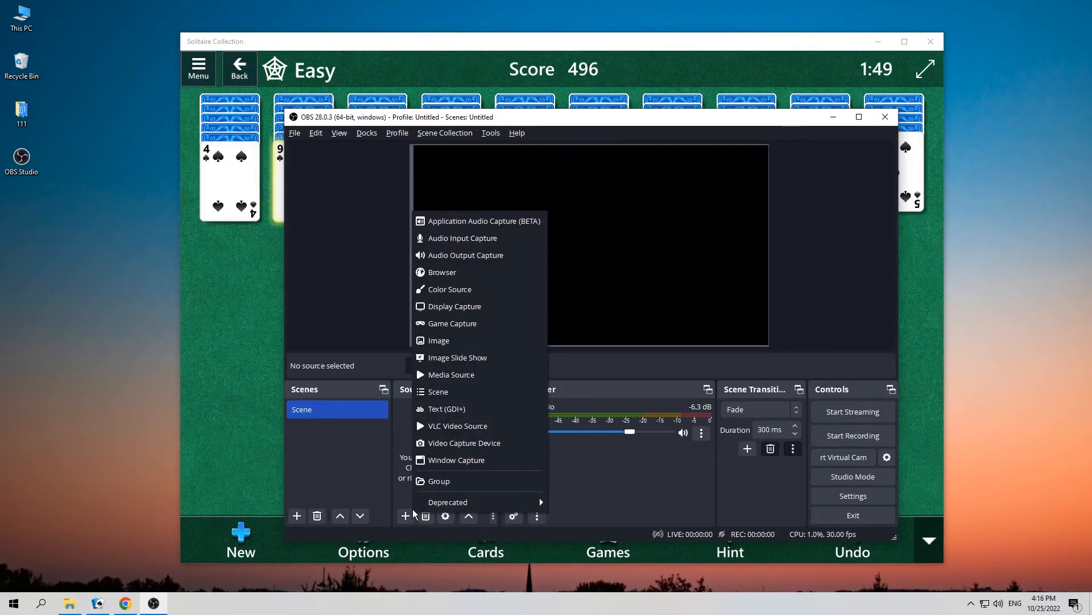
mouse_move(482, 357)
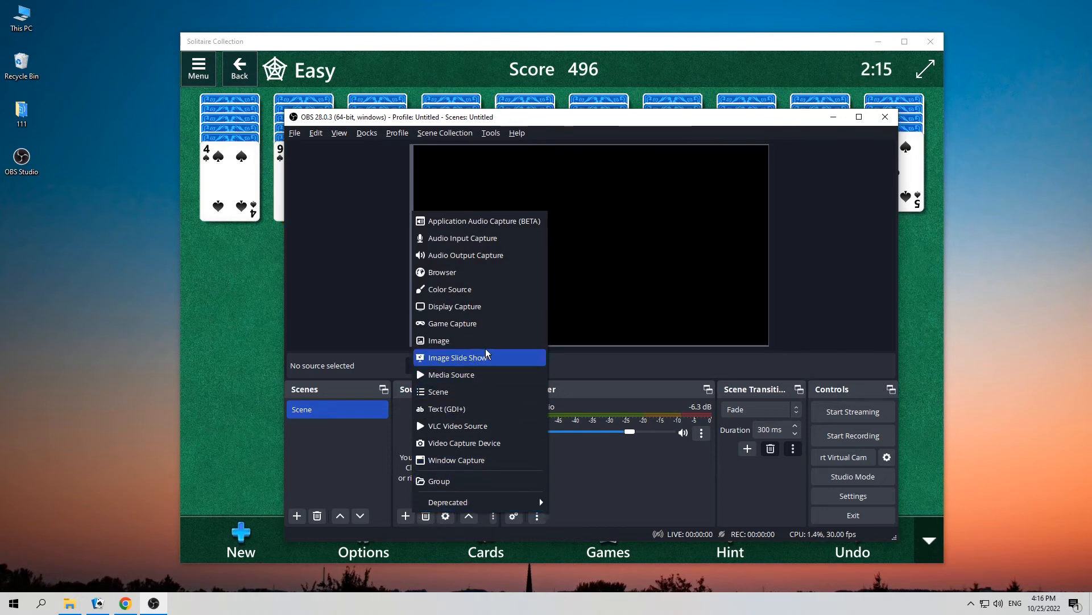
mouse_move(484, 306)
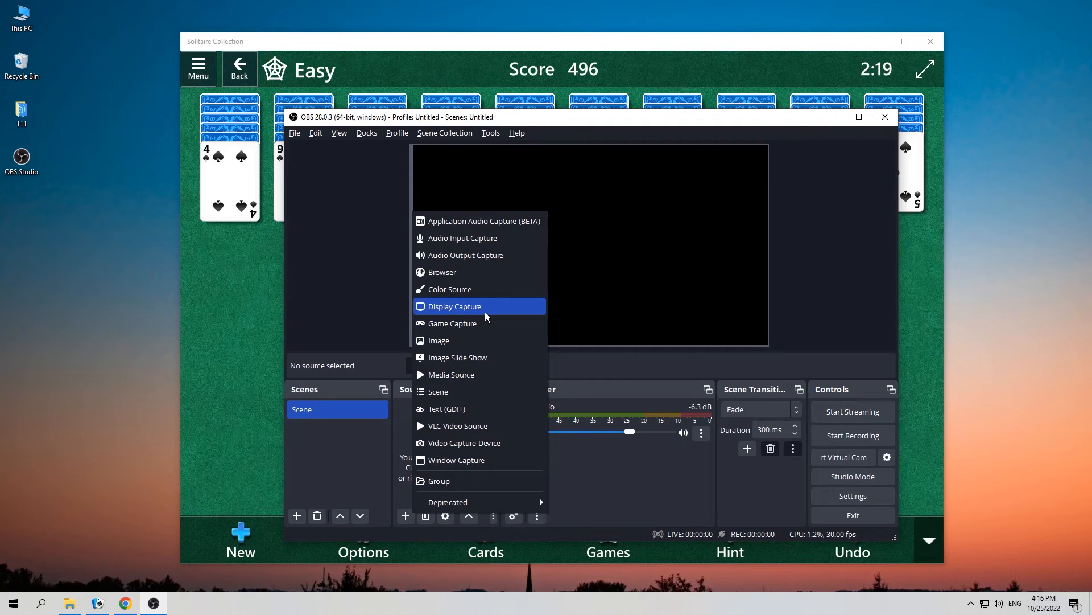
- Add a Display Capture source for the entire monitor and start recording it
left_click(455, 306)
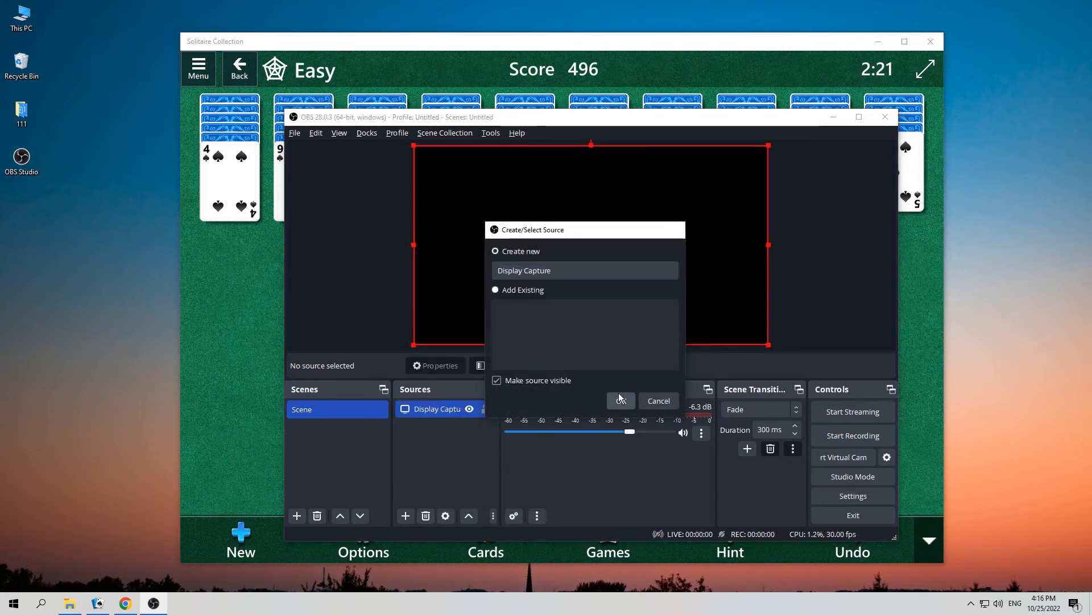
left_click(621, 401)
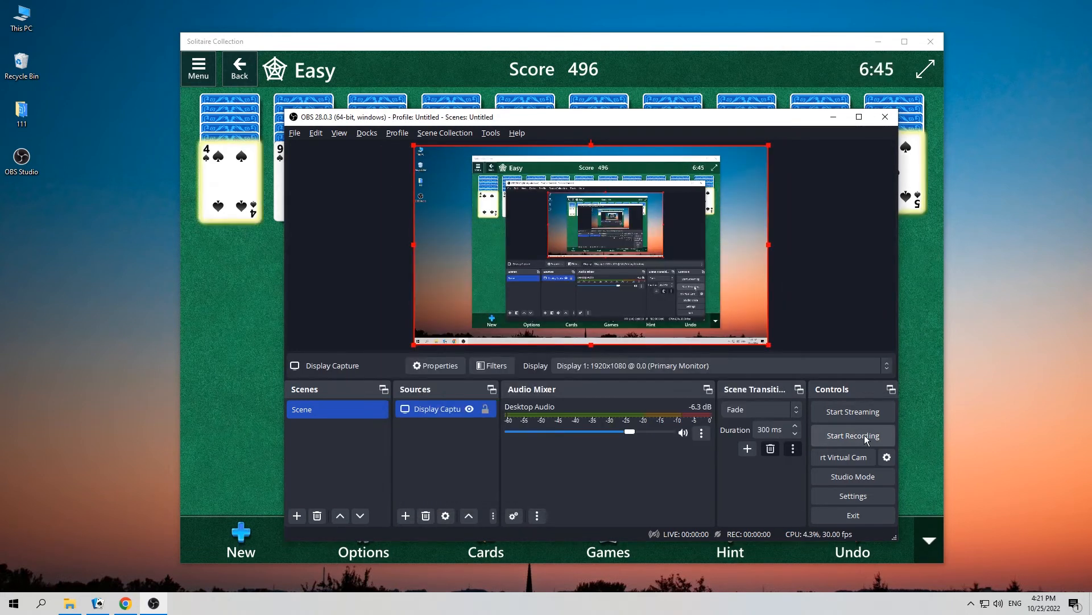
left_click(854, 435)
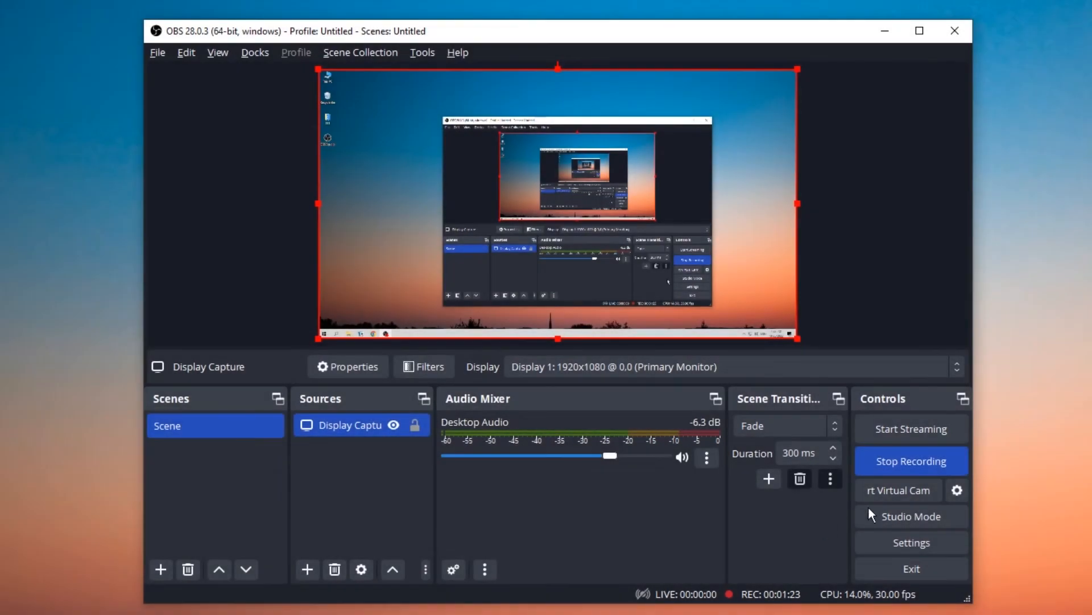
- Stop the OBS recording and return to the browser showing AppGeeker's Screen Recorder page
left_click(910, 460)
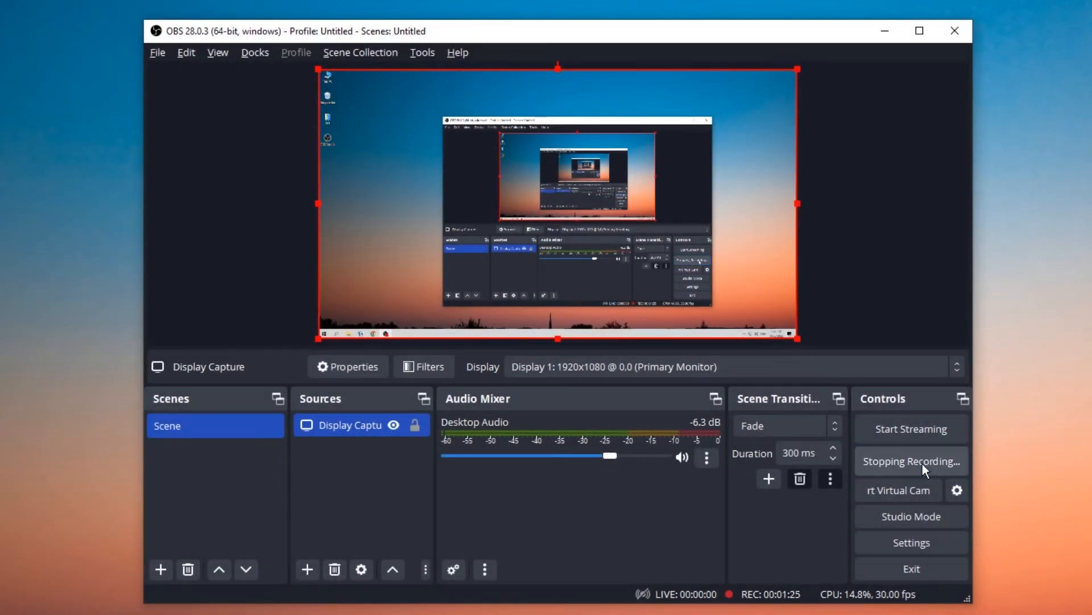
left_click(910, 461)
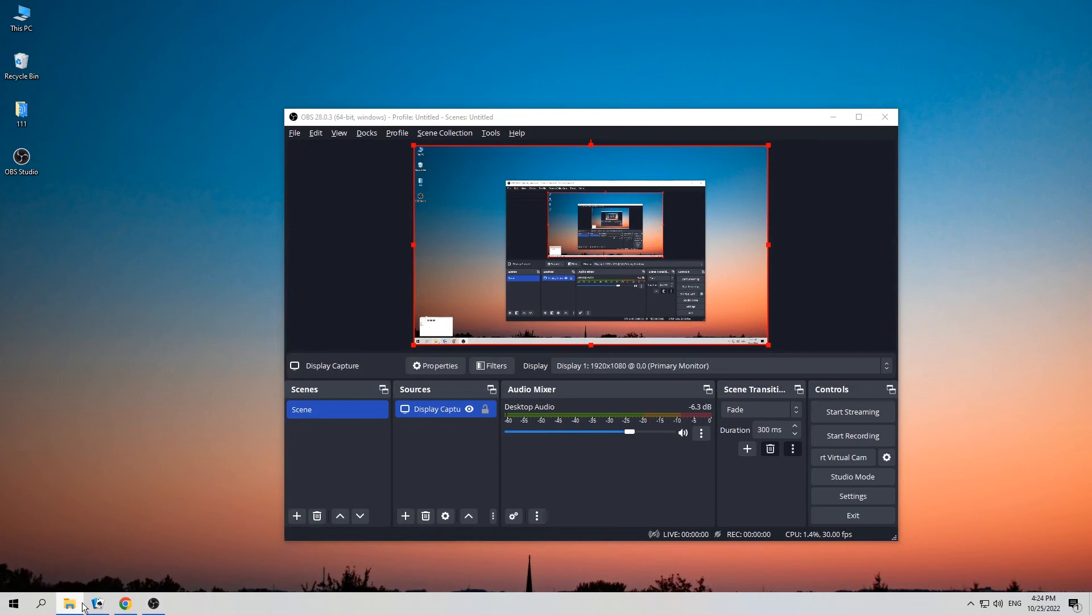
left_click(70, 603)
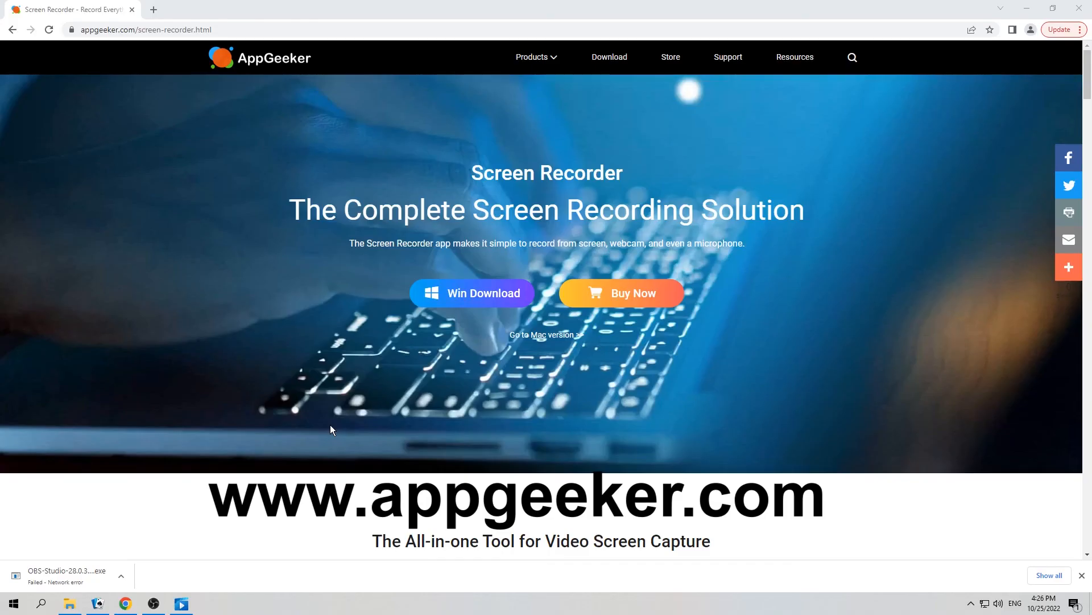
- Start the Win Download of the installer and scroll through the feature sections to the 'As Easy as A-B-C' steps
left_click(473, 293)
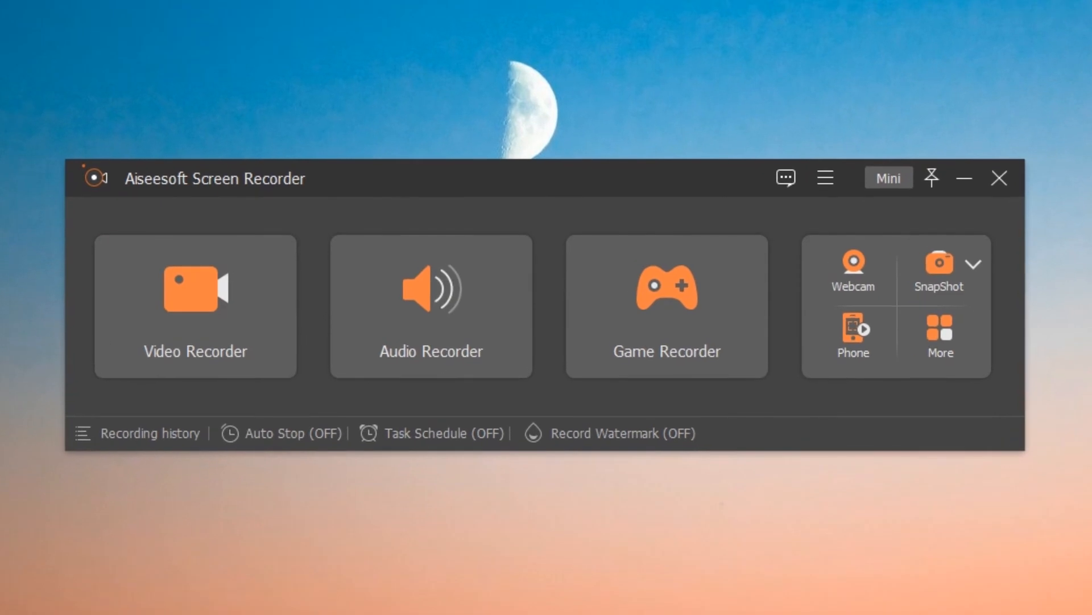
mouse_move(467, 149)
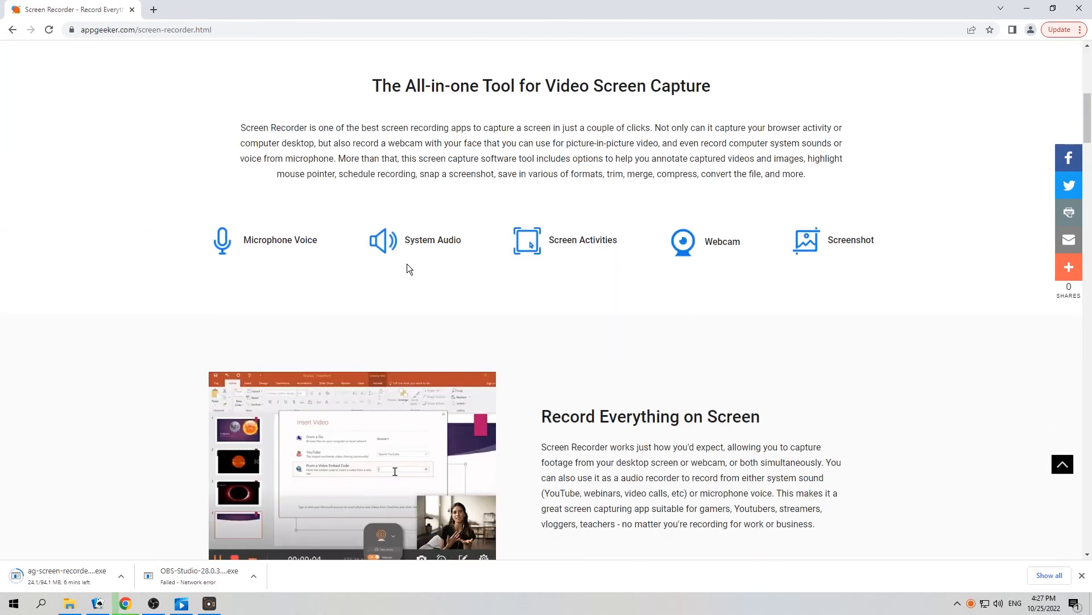
scroll("down", 3)
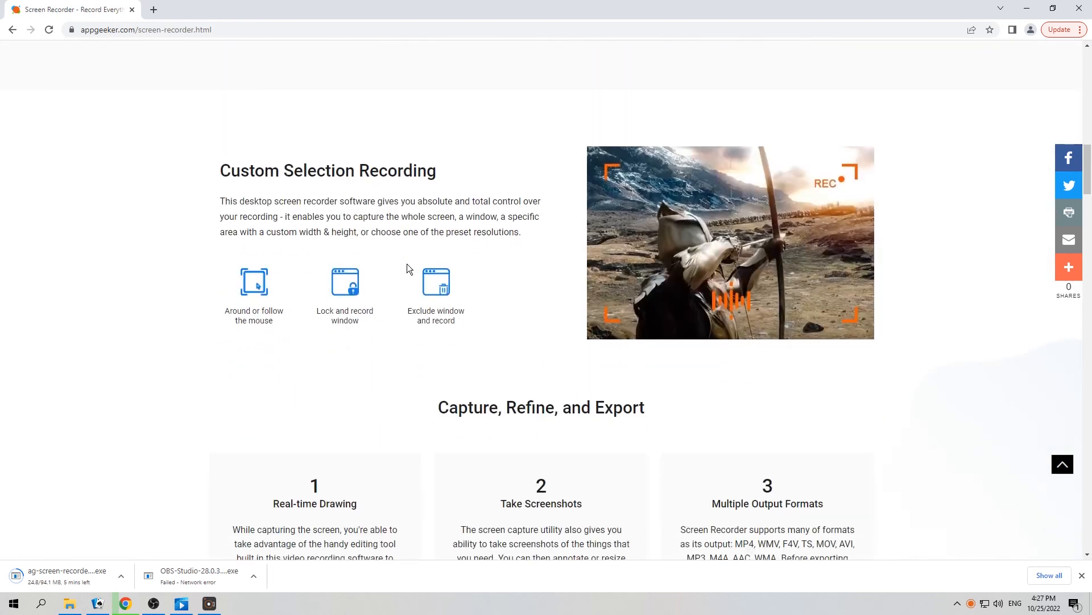
scroll("down", 3)
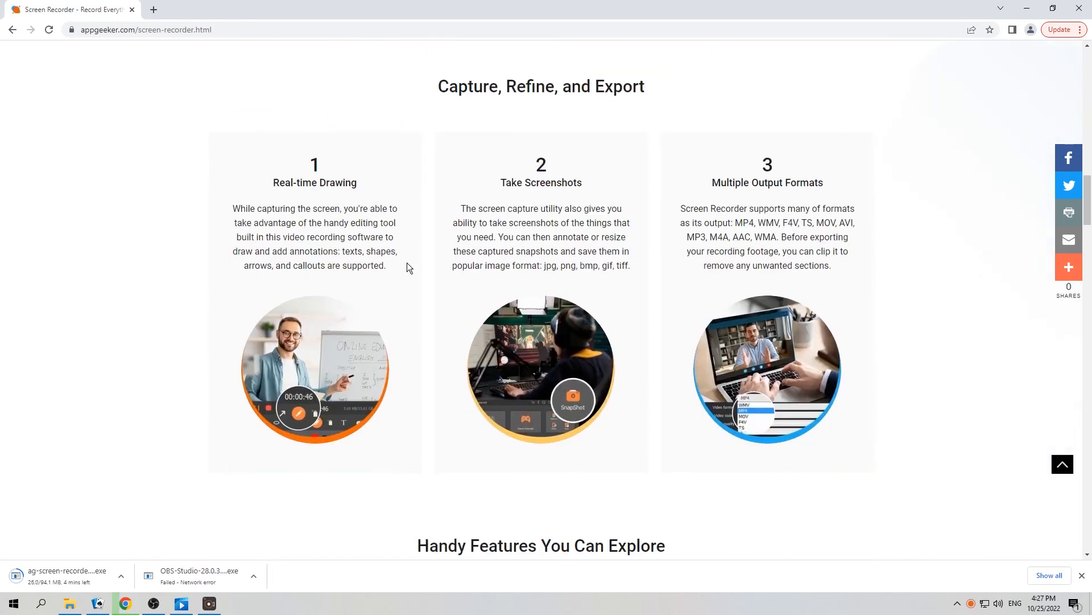
scroll("down", 3)
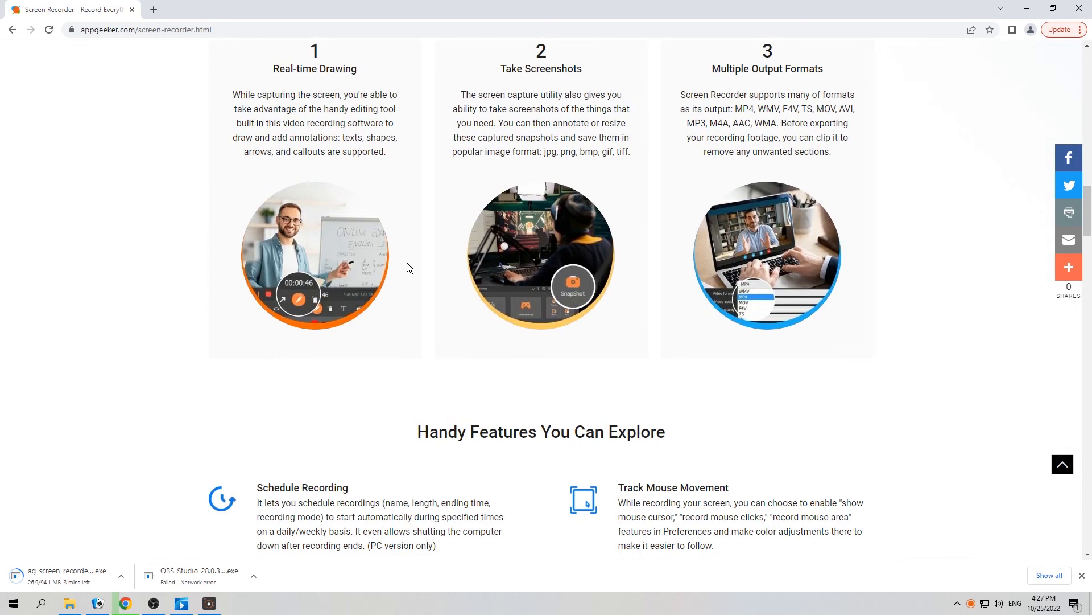
scroll("down", 3)
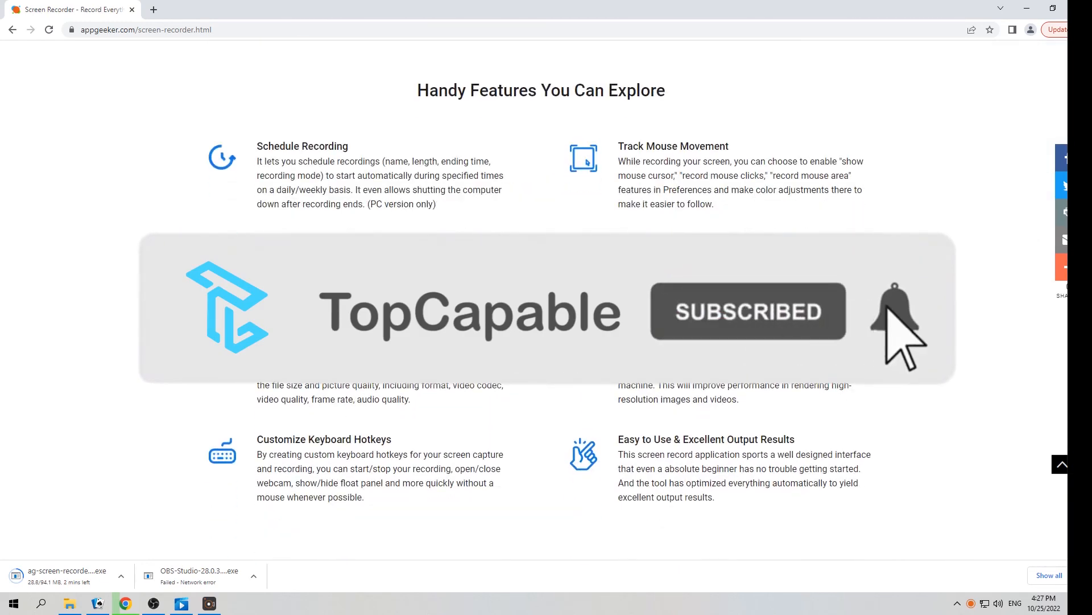
scroll("down", 3)
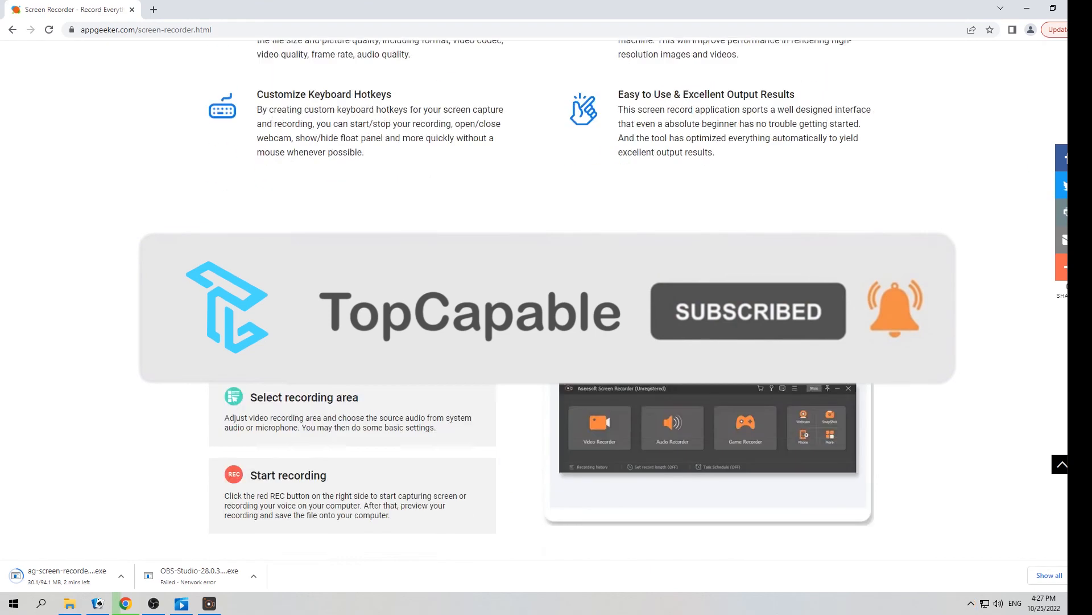
scroll("down", 3)
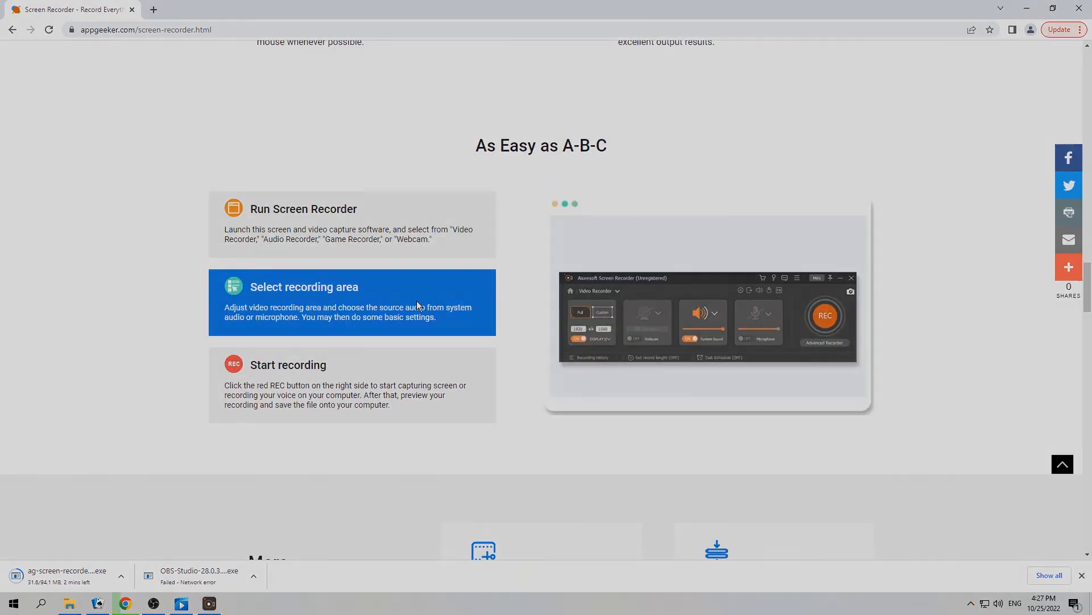